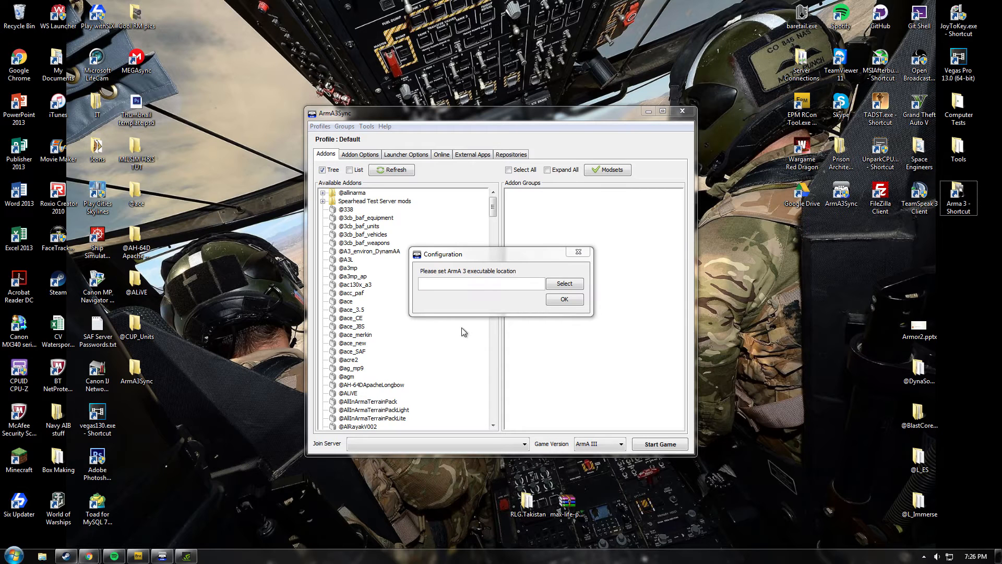
mouse_move(524, 299)
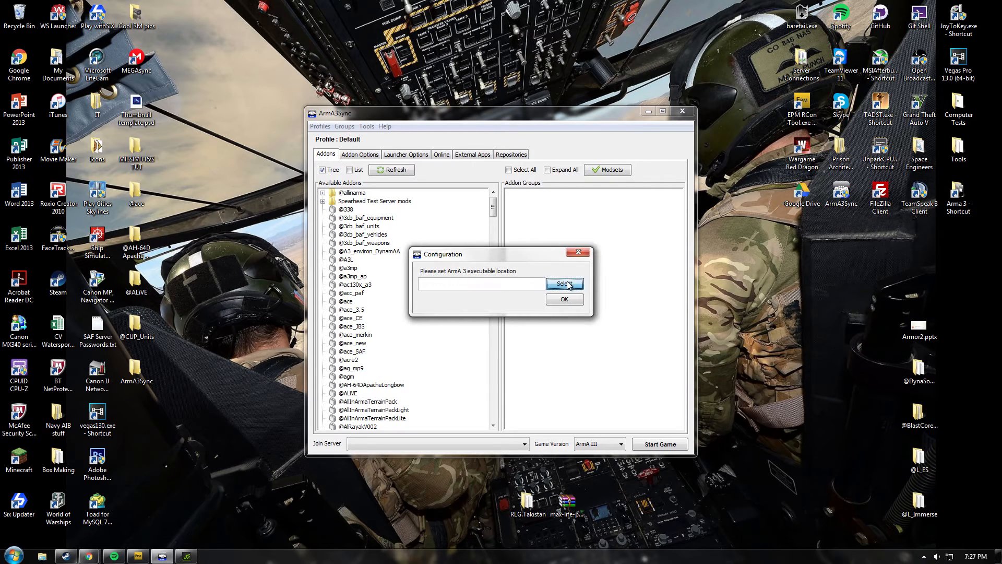
Point the Arma 3 executable location to arma3battleye.exe in the Steam Arma 3 folder
left_click(564, 283)
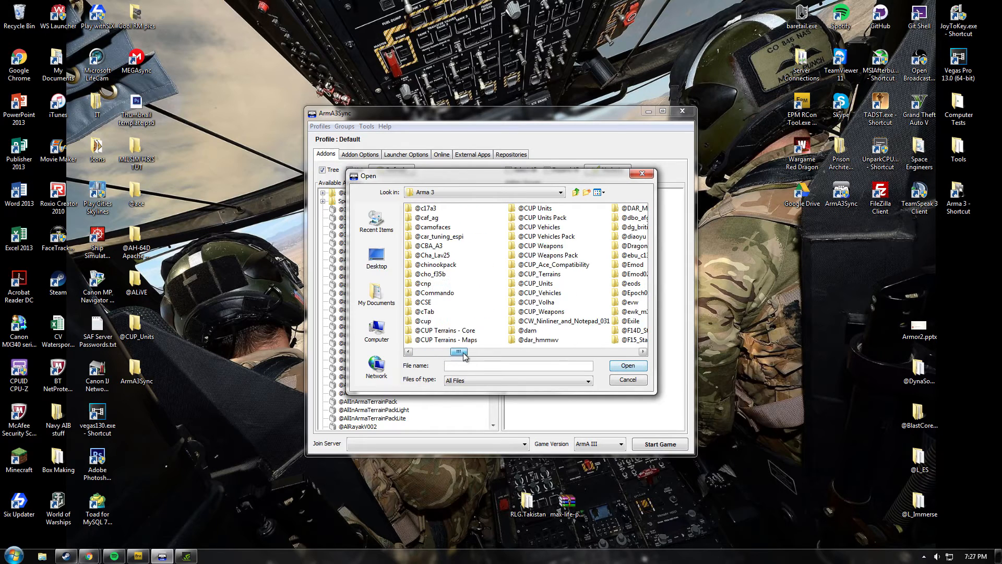
left_click_drag(459, 351, 563, 351)
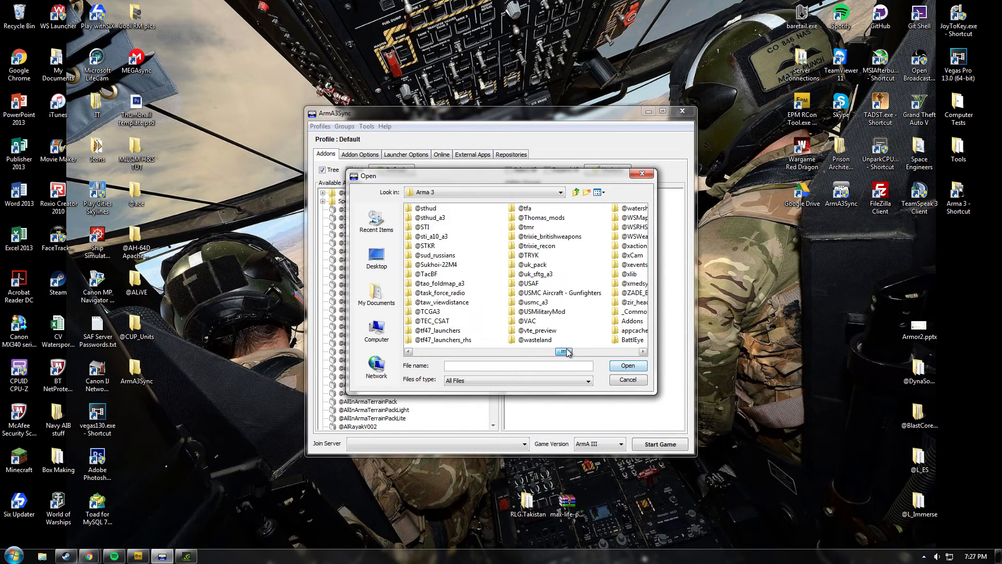
left_click_drag(559, 351, 591, 351)
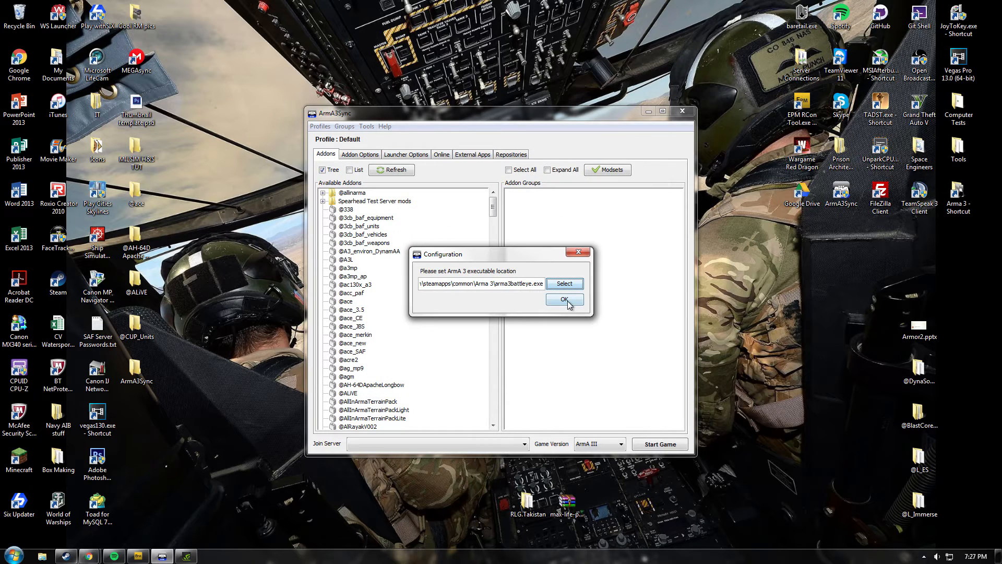
left_click(563, 299)
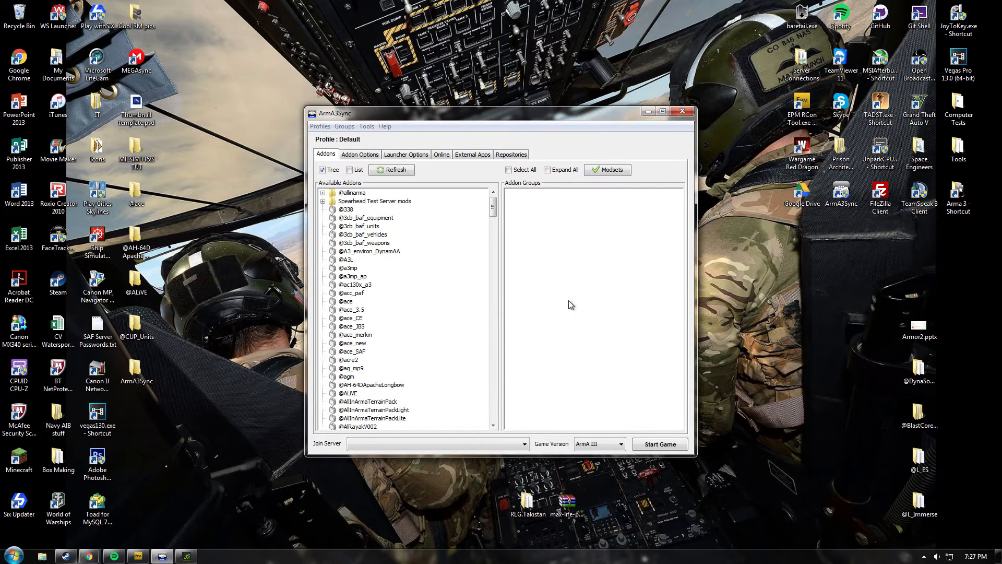
mouse_move(359, 154)
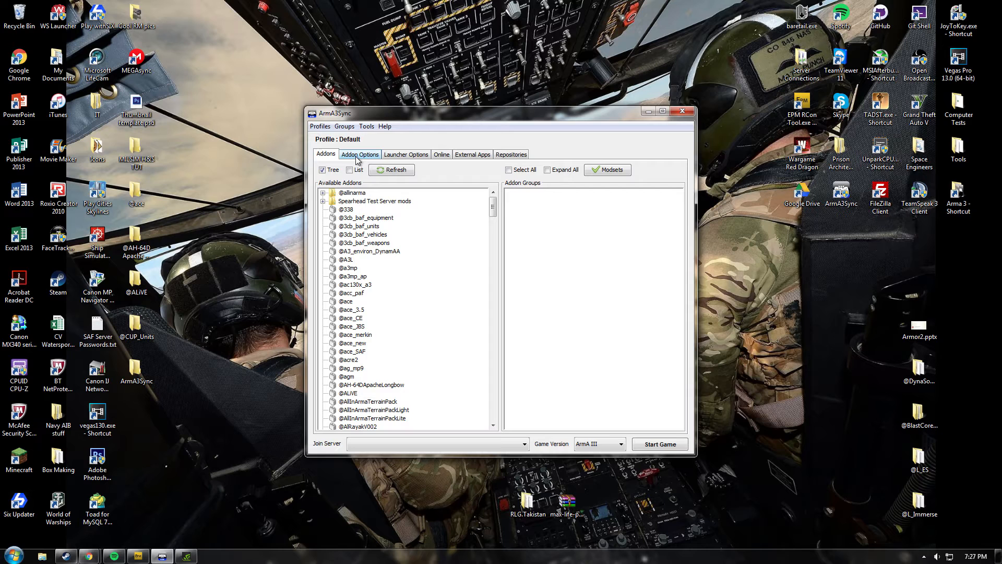
Show Addon Options, listing the Steam Arma 3 folder as an addon search directory
left_click(359, 154)
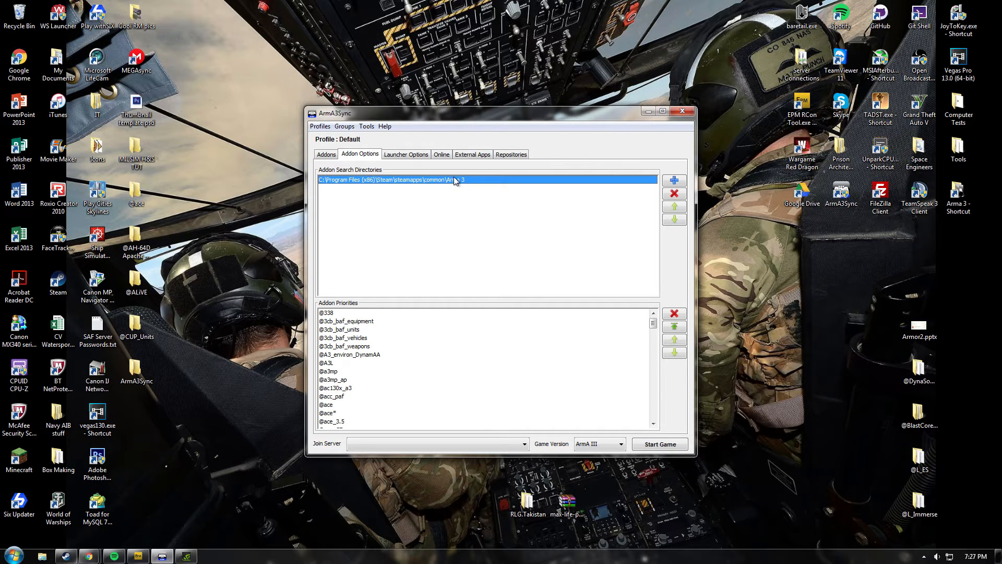
mouse_move(395, 187)
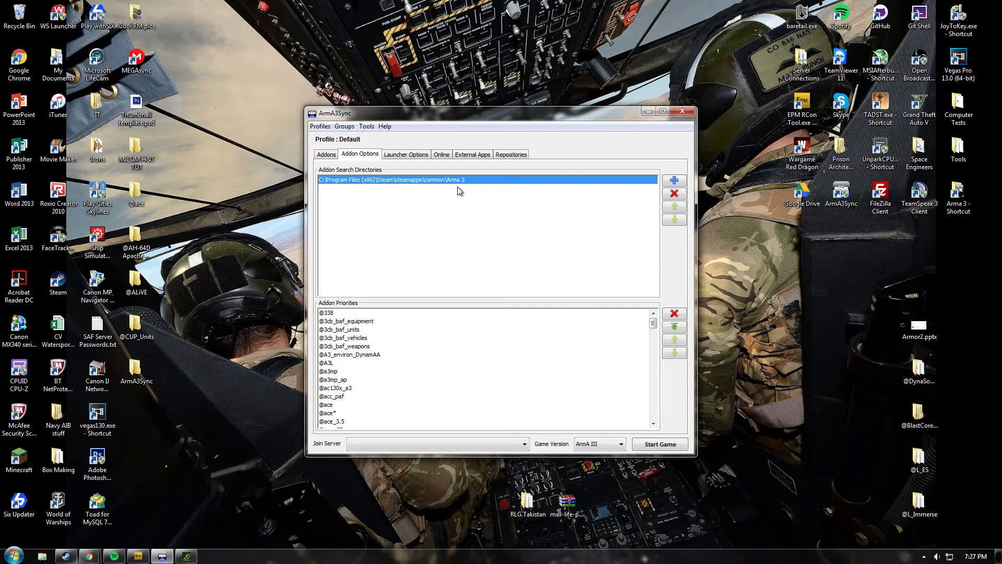
mouse_move(632, 206)
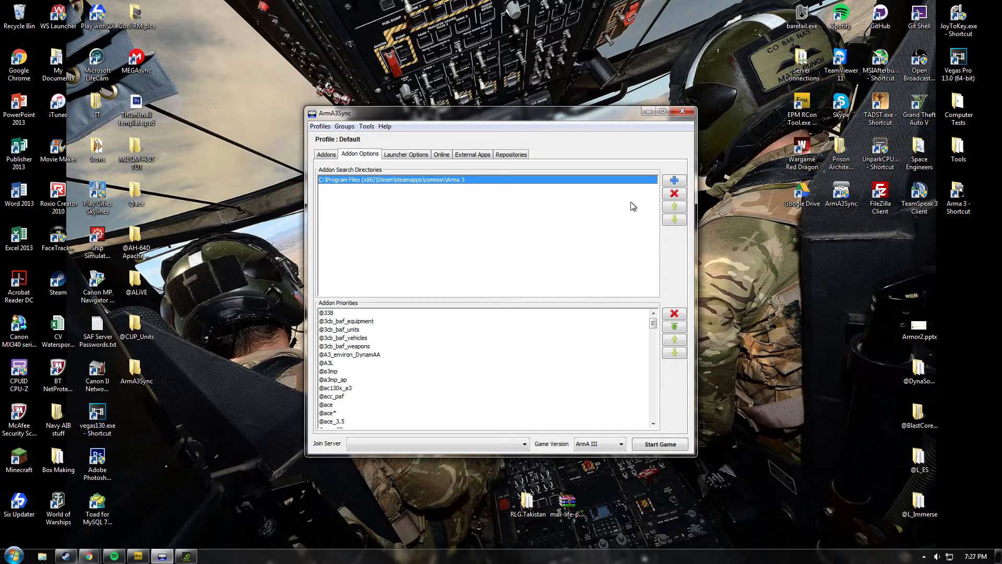
mouse_move(537, 197)
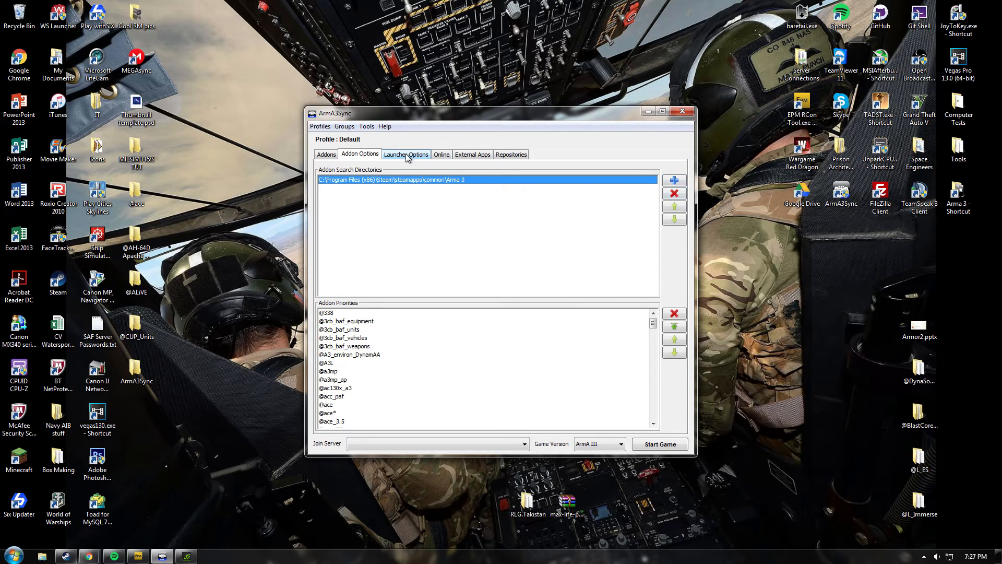
Enable the No Pause, No Splash Screen and Default World Empty launcher options
left_click(405, 154)
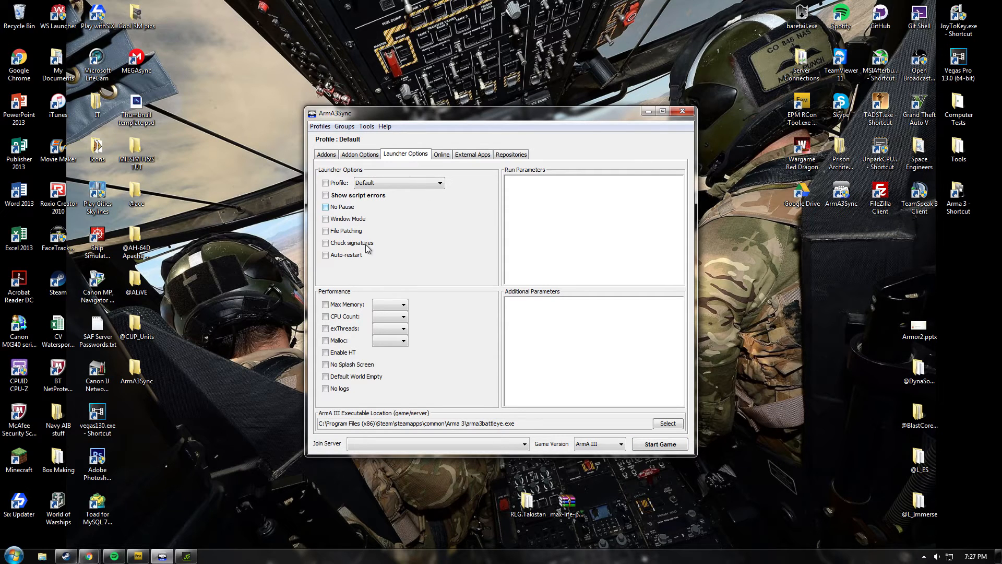
left_click(326, 207)
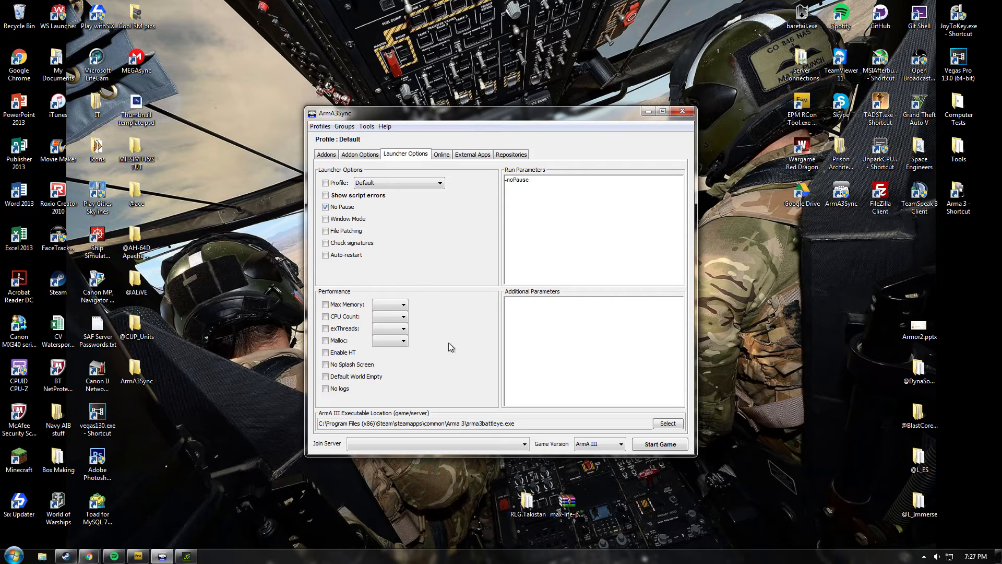
left_click(325, 364)
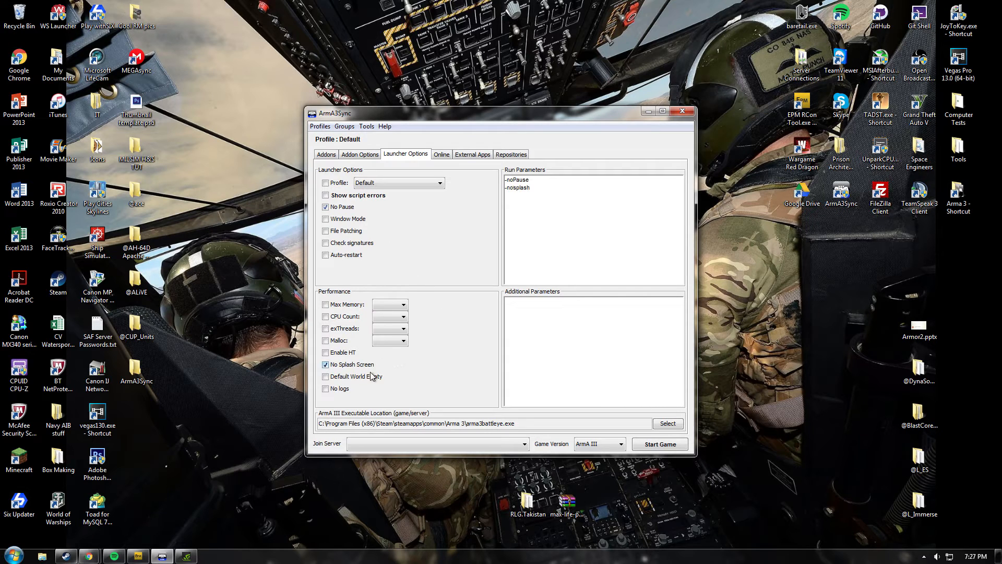
left_click(325, 376)
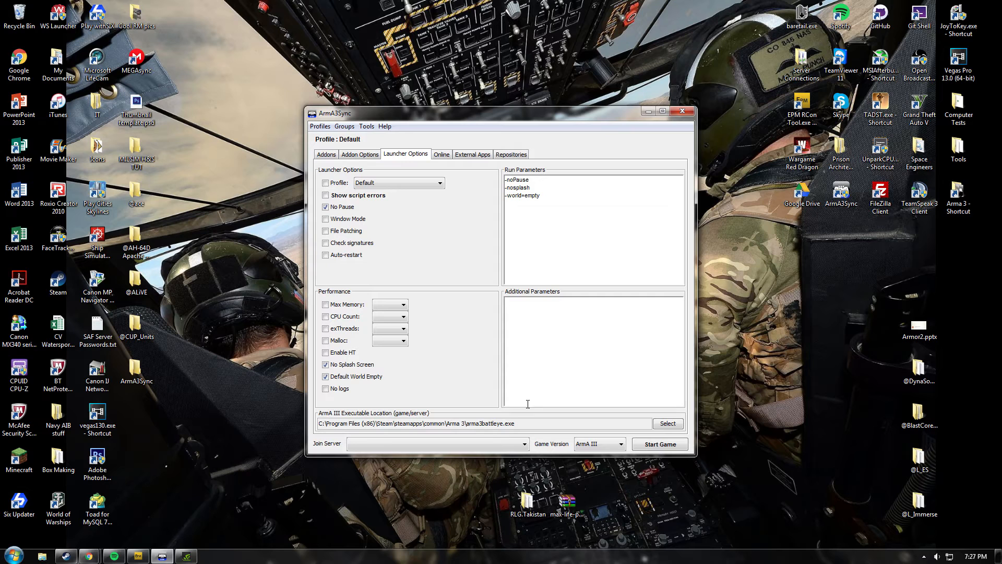
mouse_move(542, 329)
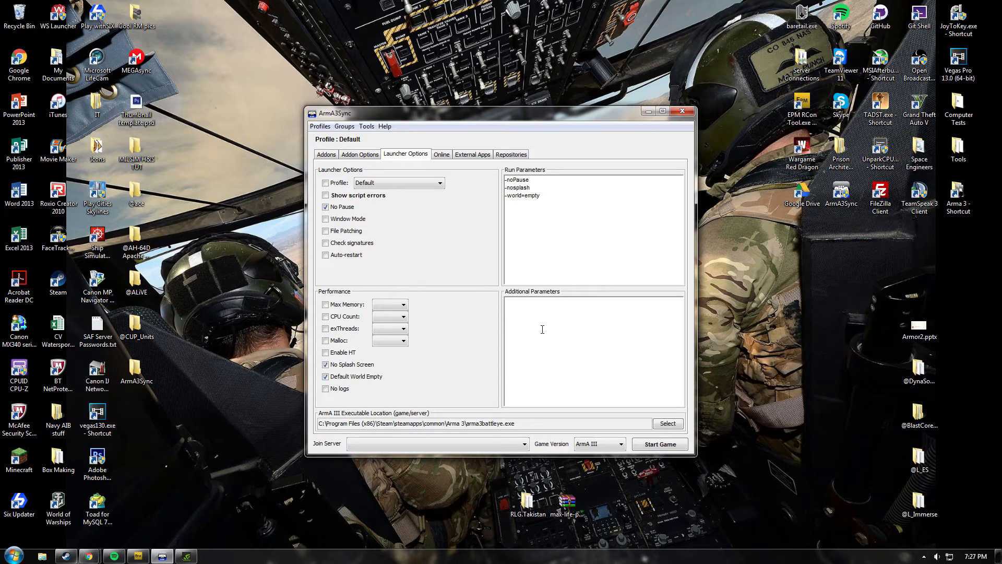
type("2 1")
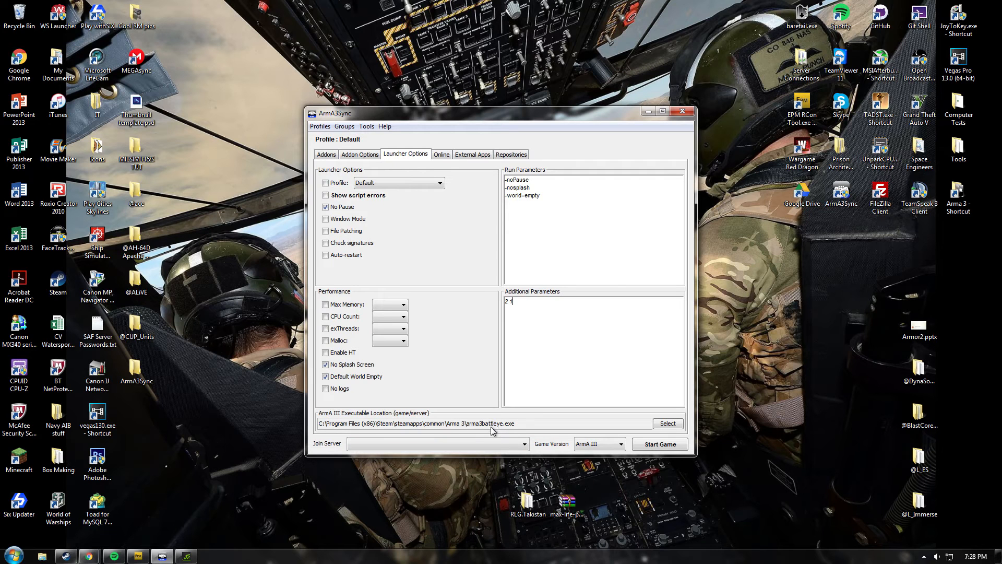
mouse_move(475, 197)
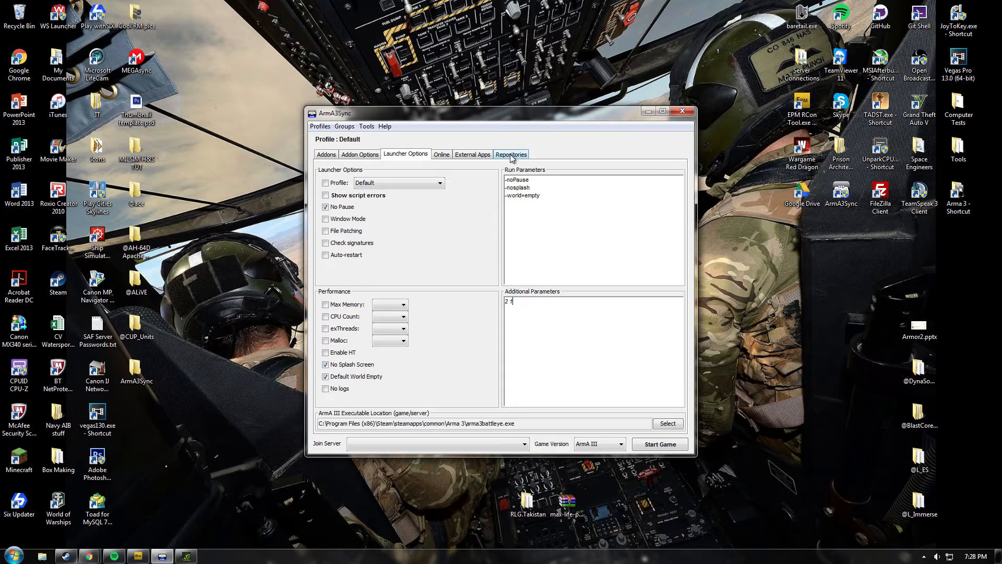
Add repository 'SHG ALIVE' with FTP host 74.91.122.82, login and password
left_click(510, 154)
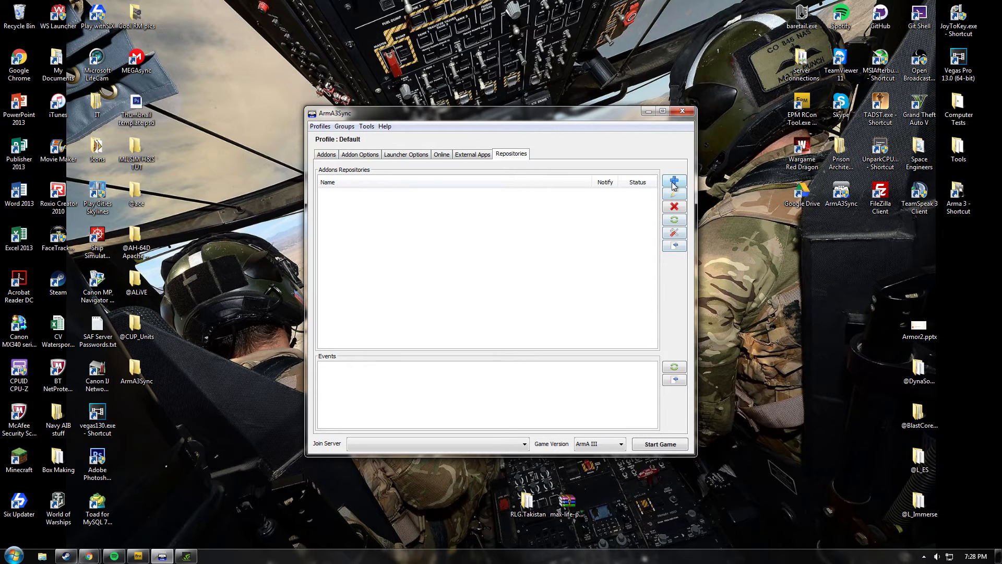
left_click(674, 183)
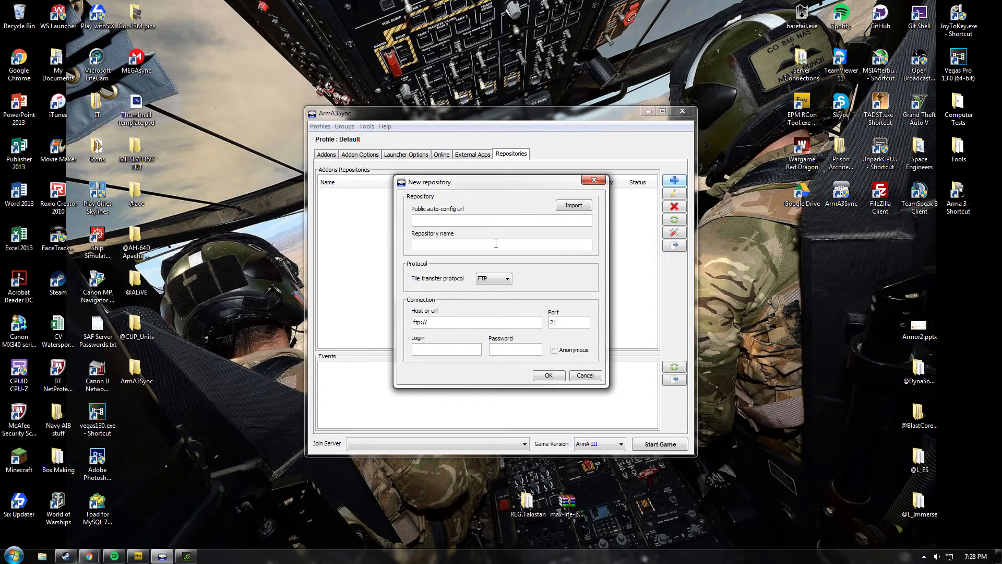
type("s")
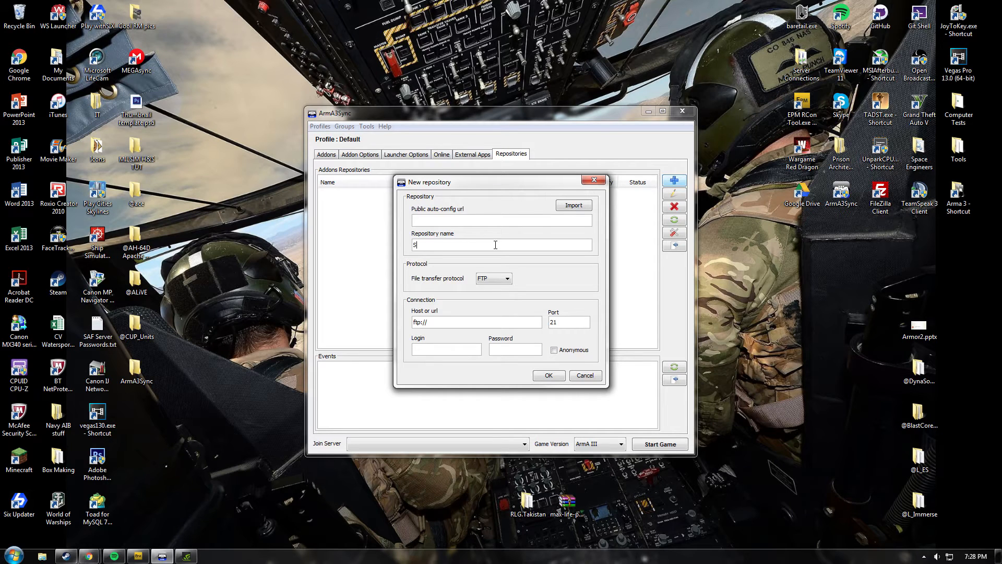
type("HG ALiVE")
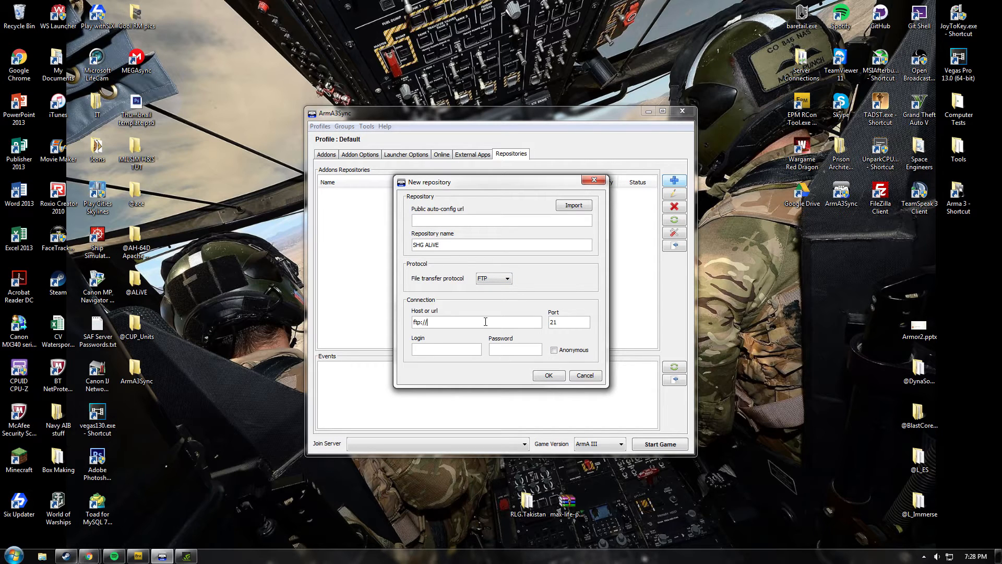
type("7")
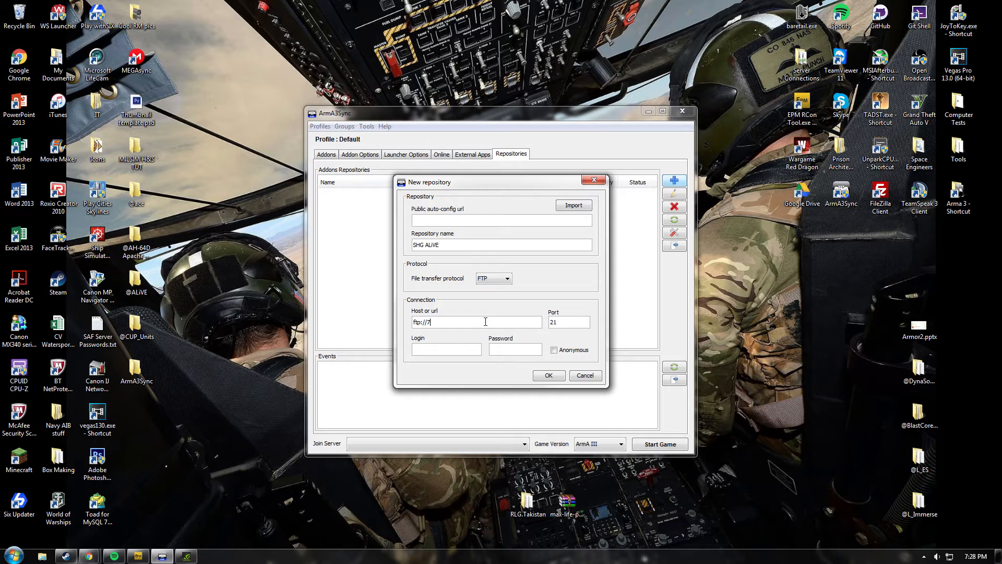
type("4.91.122.")
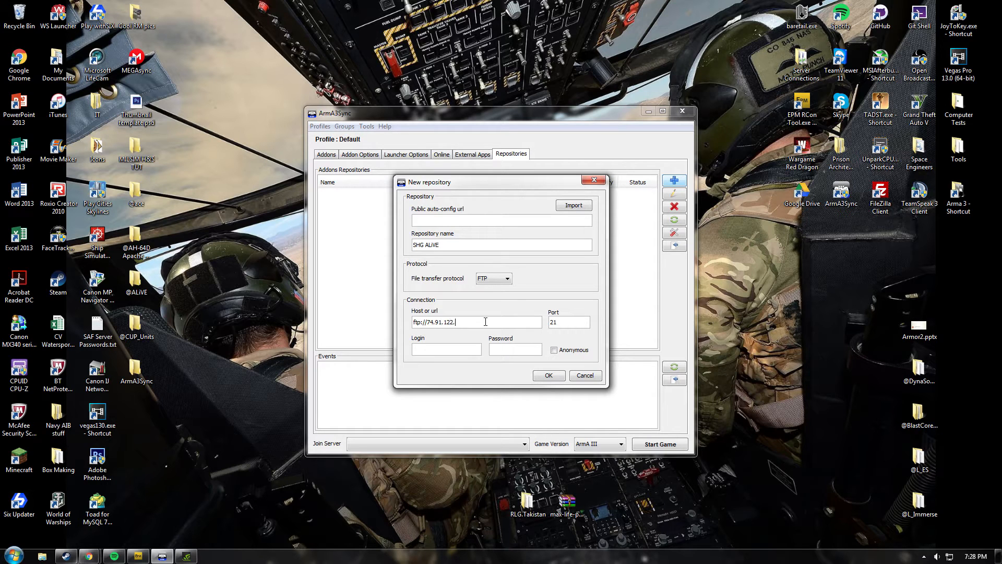
type("82")
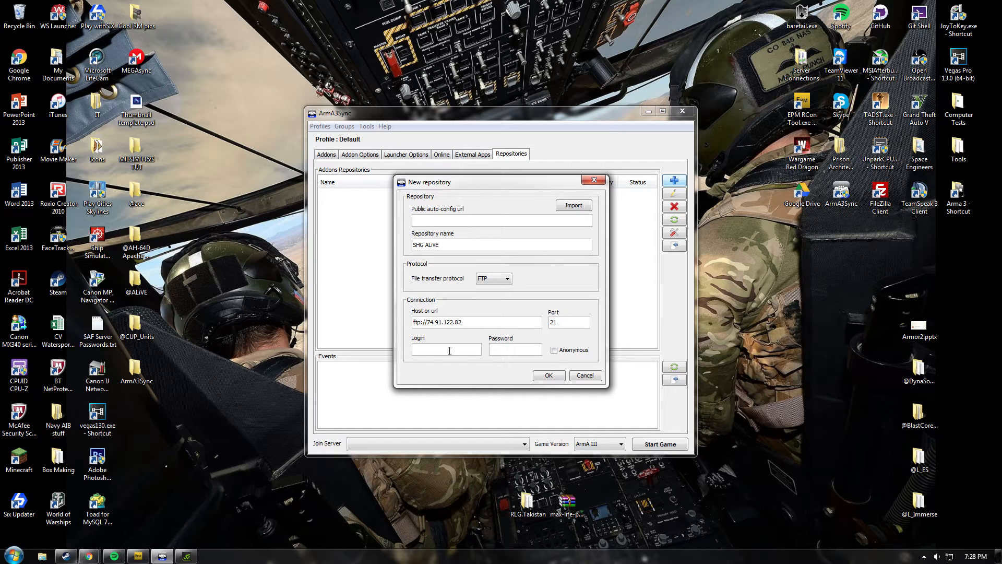
type("mj")
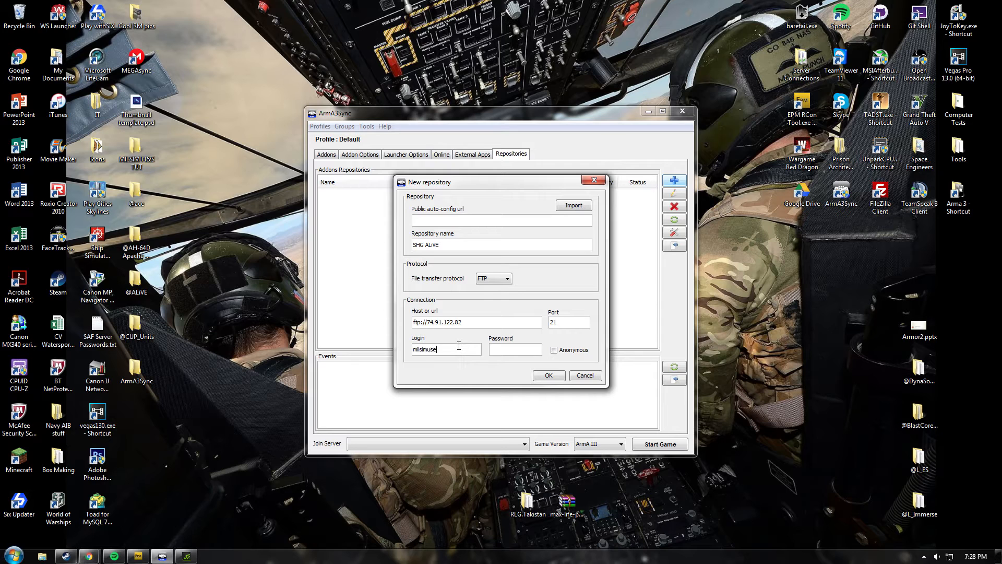
left_click(548, 375)
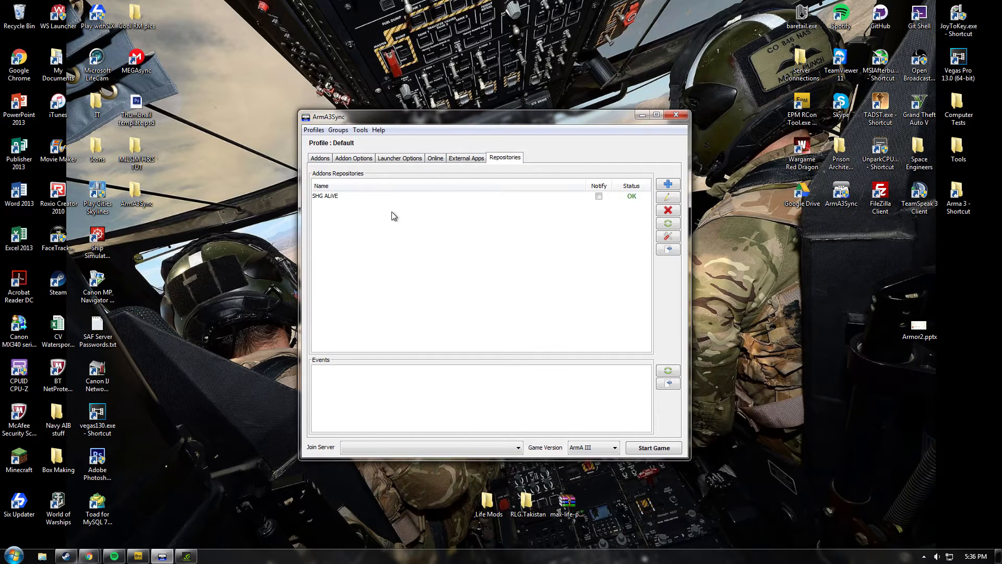
Select SHG ALIVE and connect to it, finding 22 files to update
left_click(324, 196)
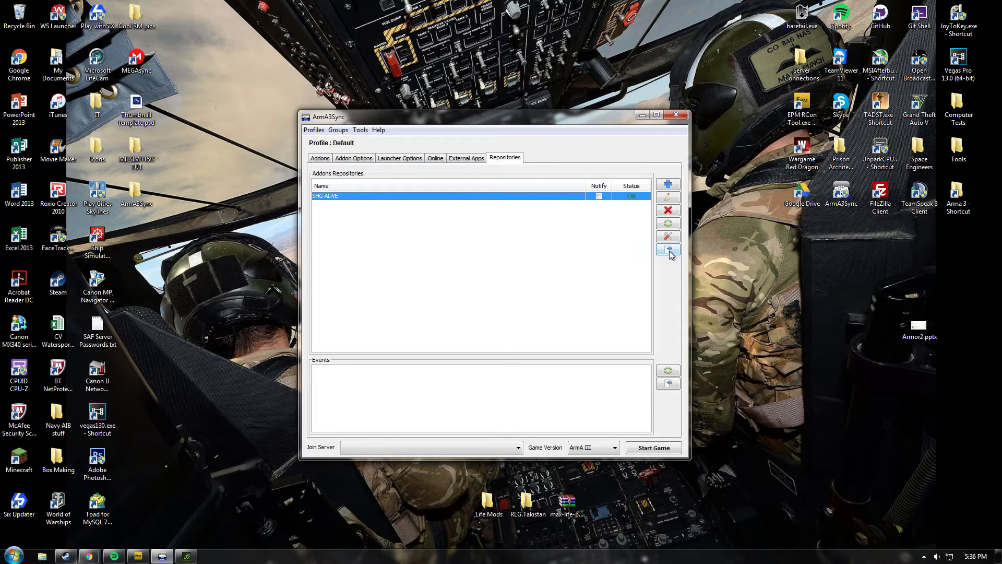
left_click(667, 249)
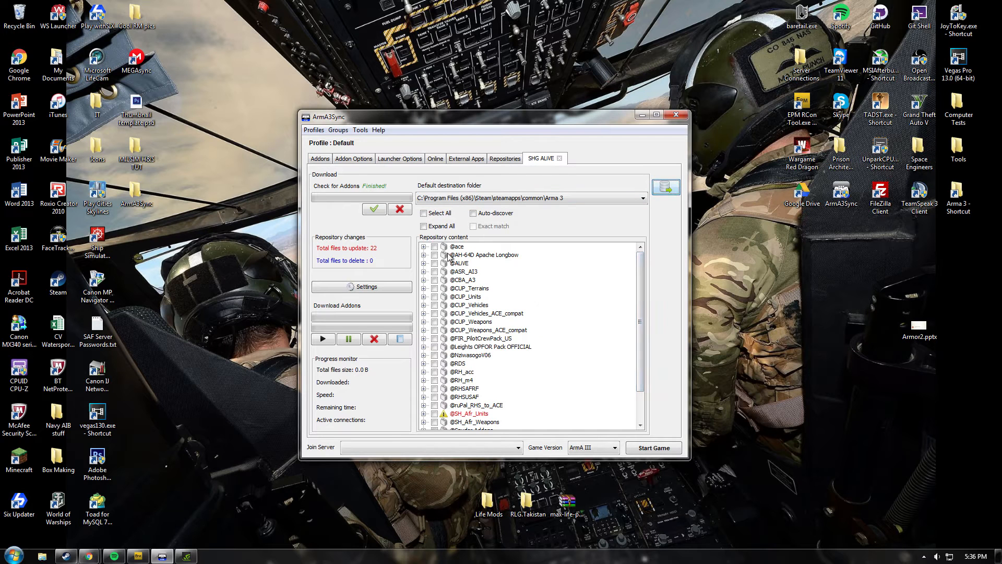
Tick Select All to mark every SHG ALIVE addon (299.93 KB) for download
scroll("down", 3)
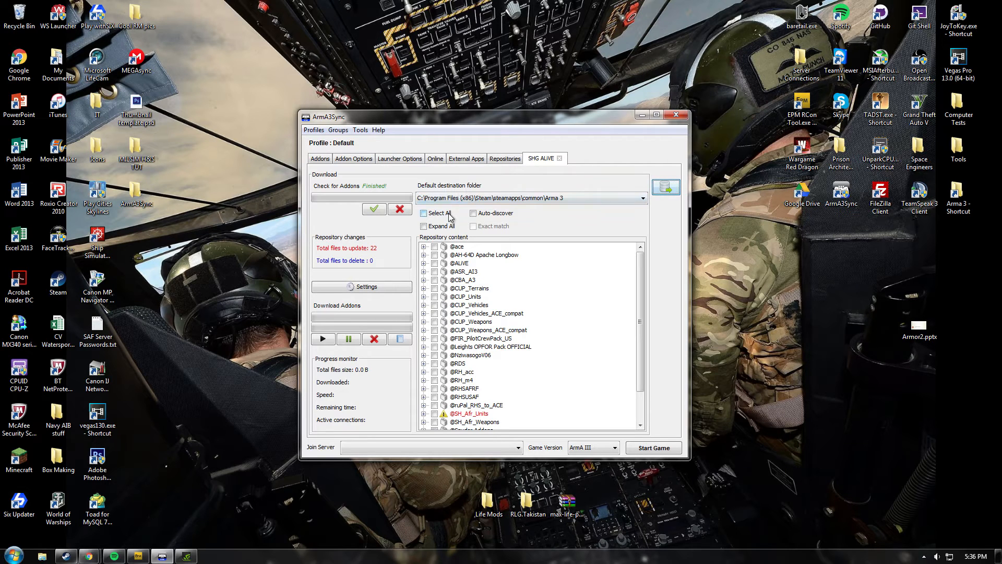
mouse_move(449, 218)
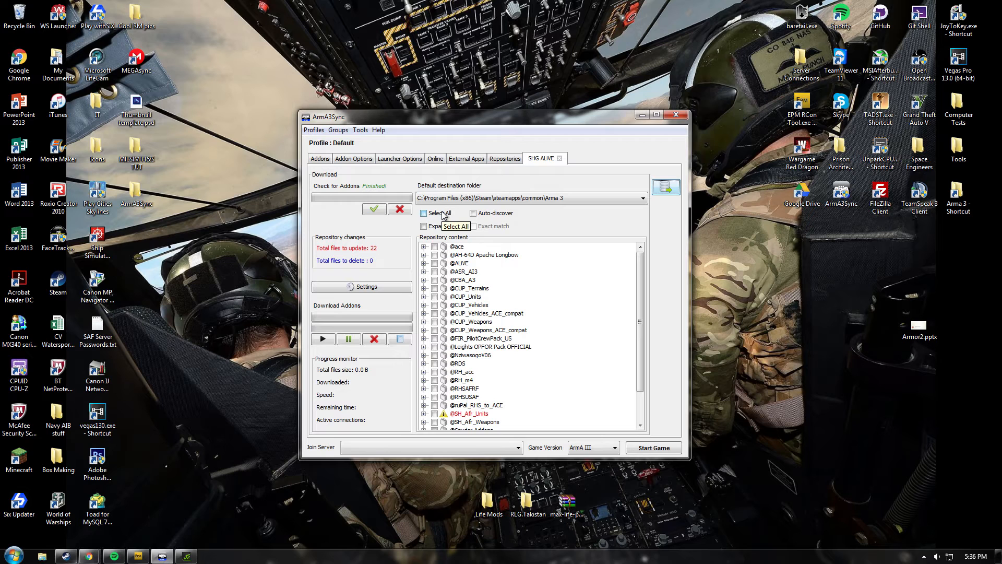
left_click(423, 213)
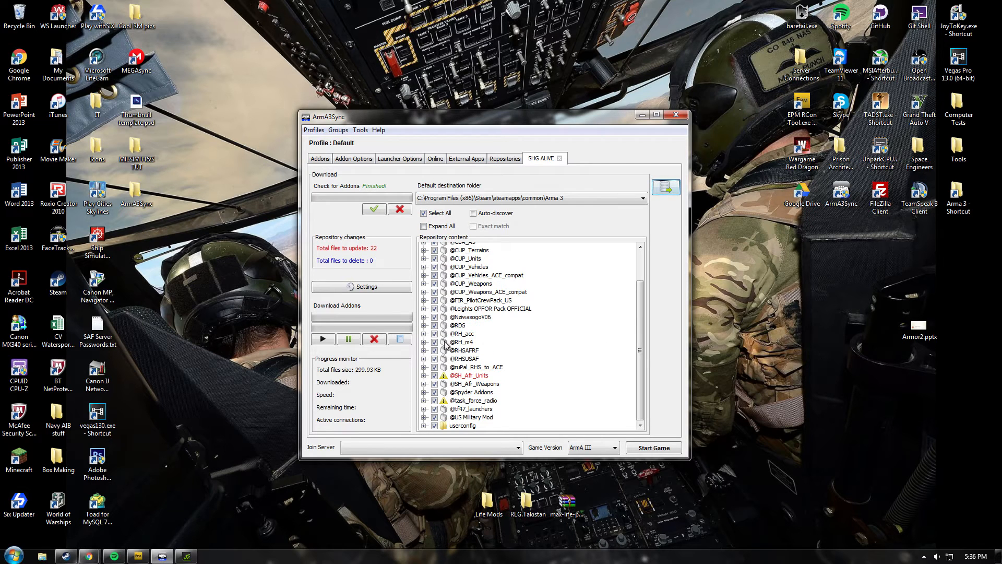
mouse_move(323, 339)
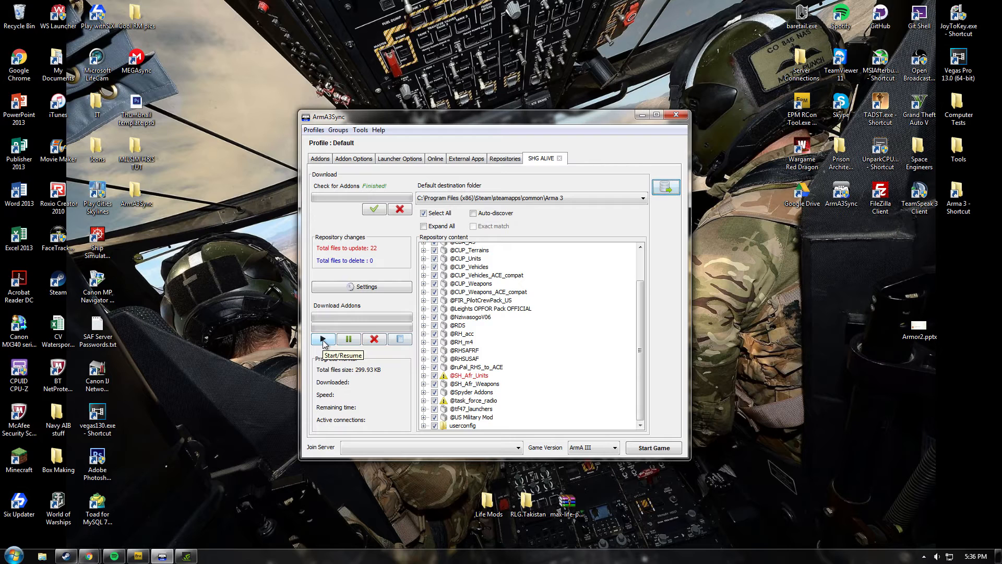
Download the selected 299.93 KB of SHG ALIVE addons until finished
left_click(323, 338)
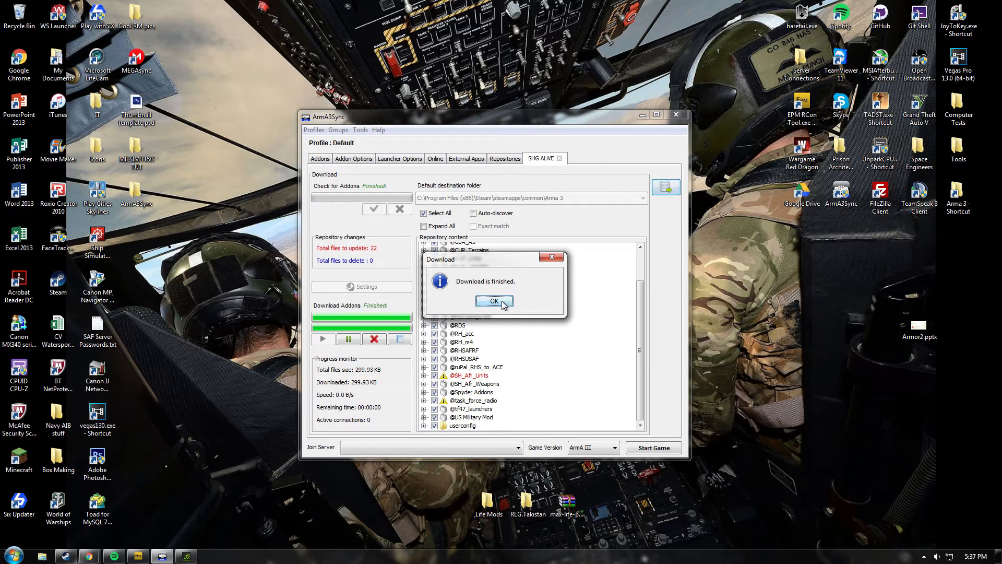
Dismiss the Download finished dialog and cancel the TFAR installer prompt
left_click(494, 301)
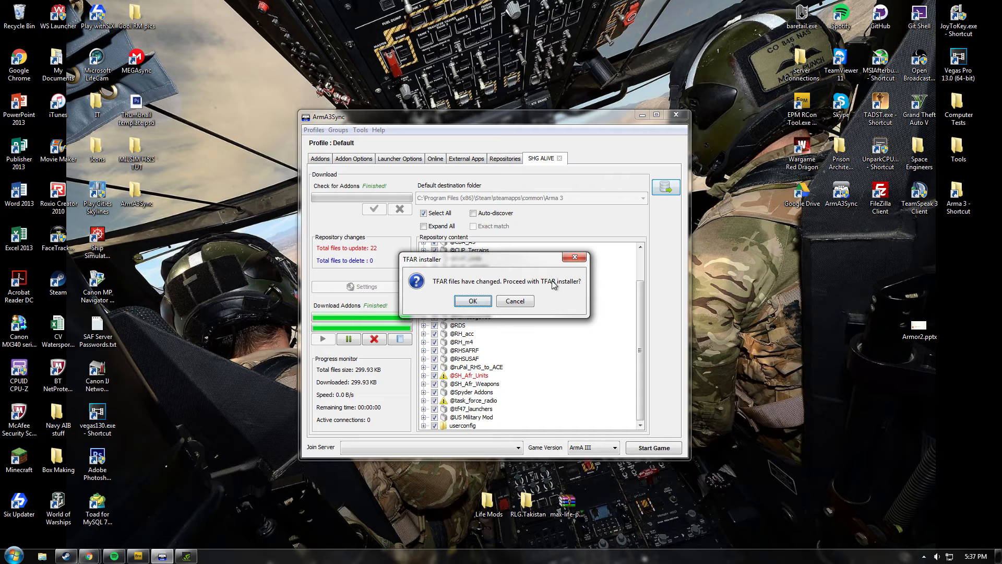
mouse_move(515, 301)
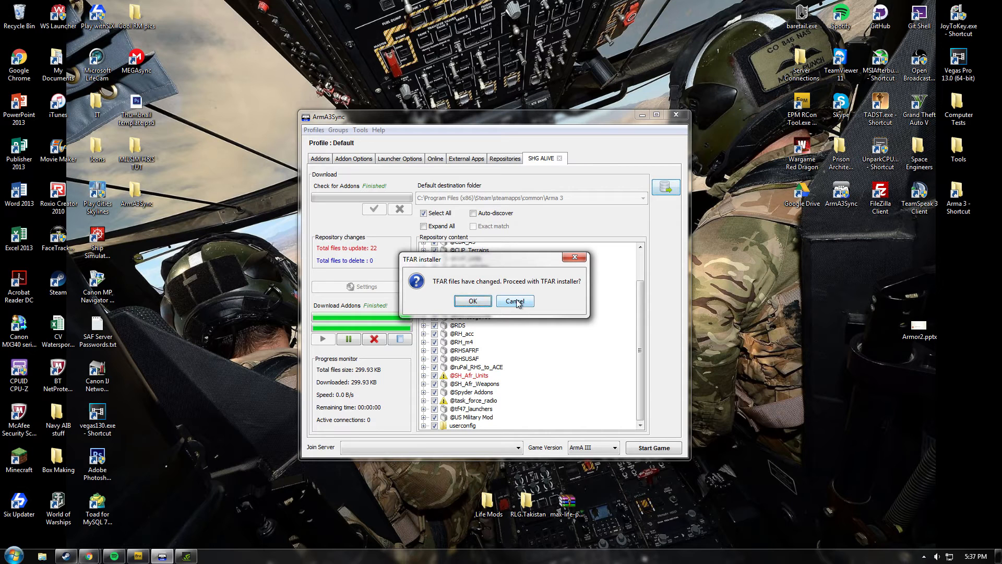
left_click(515, 301)
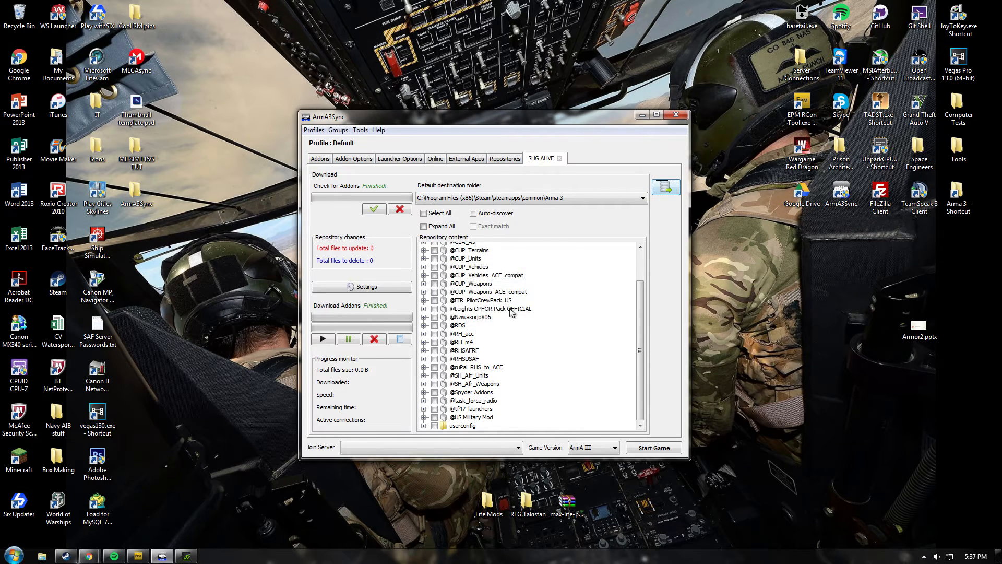
mouse_move(339, 181)
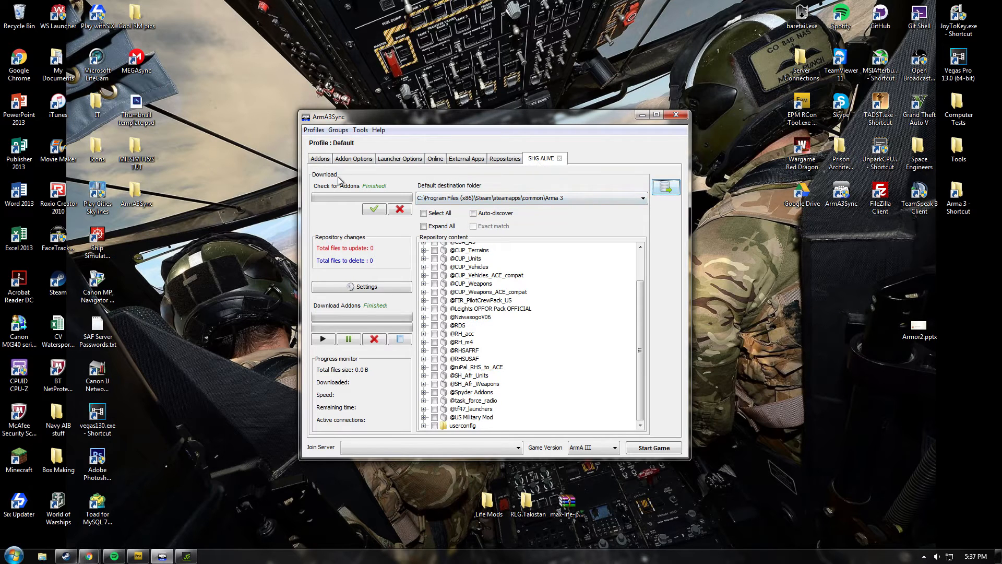
mouse_move(447, 187)
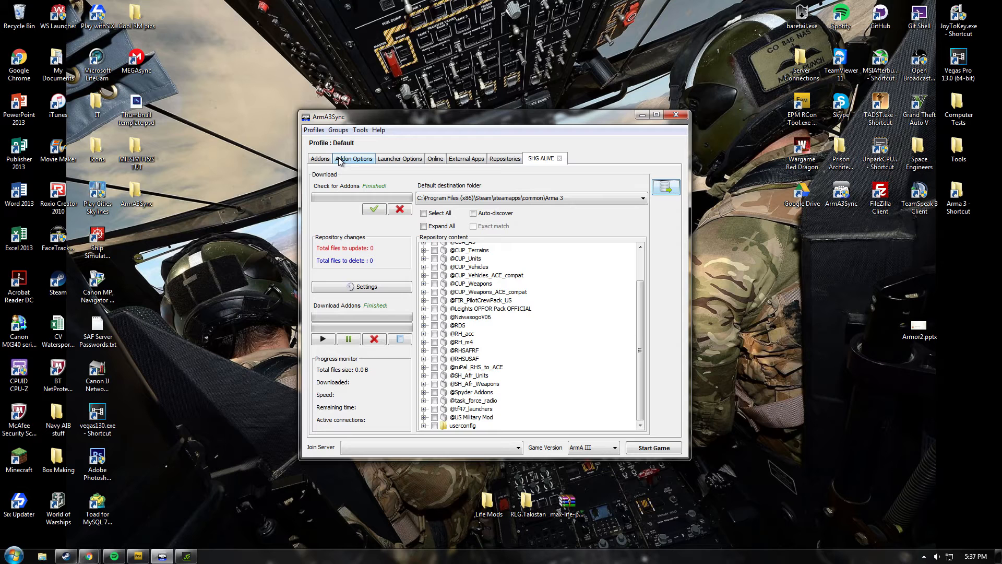
Switch to the Addons tab showing available addons and the empty addon groups panel
left_click(320, 158)
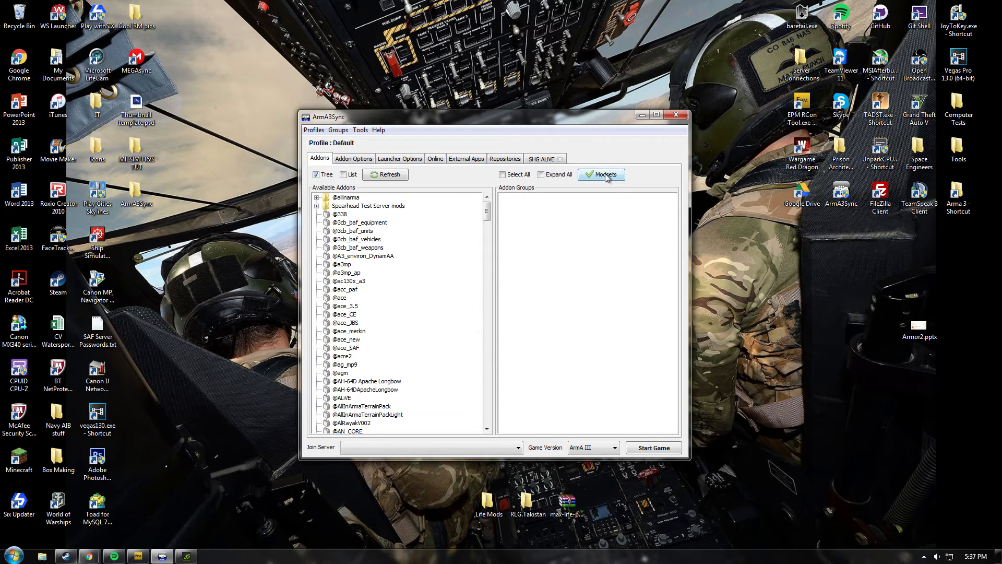
Import the SHG ALIVE modset as an addon group and tick all its addons
left_click(601, 174)
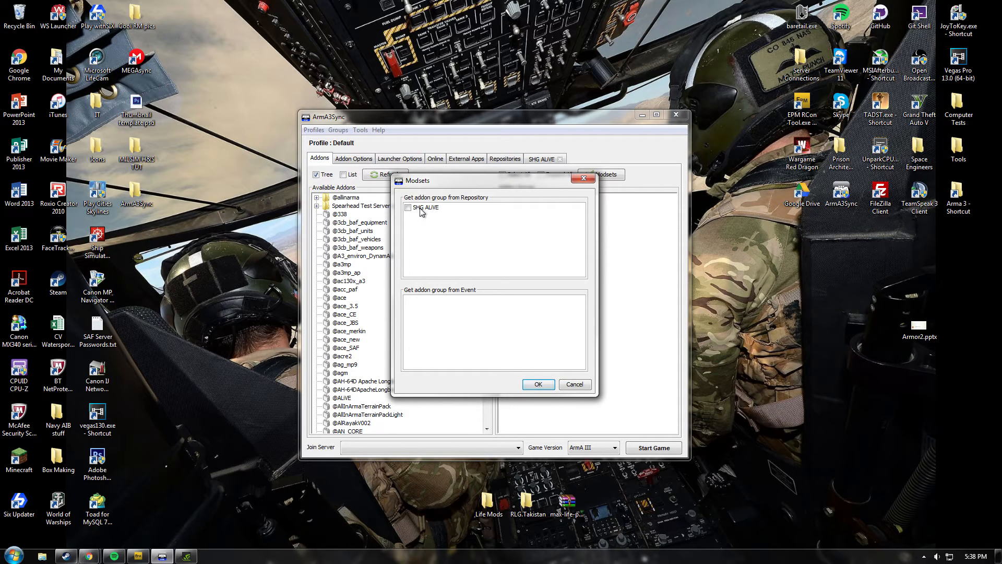
left_click(408, 207)
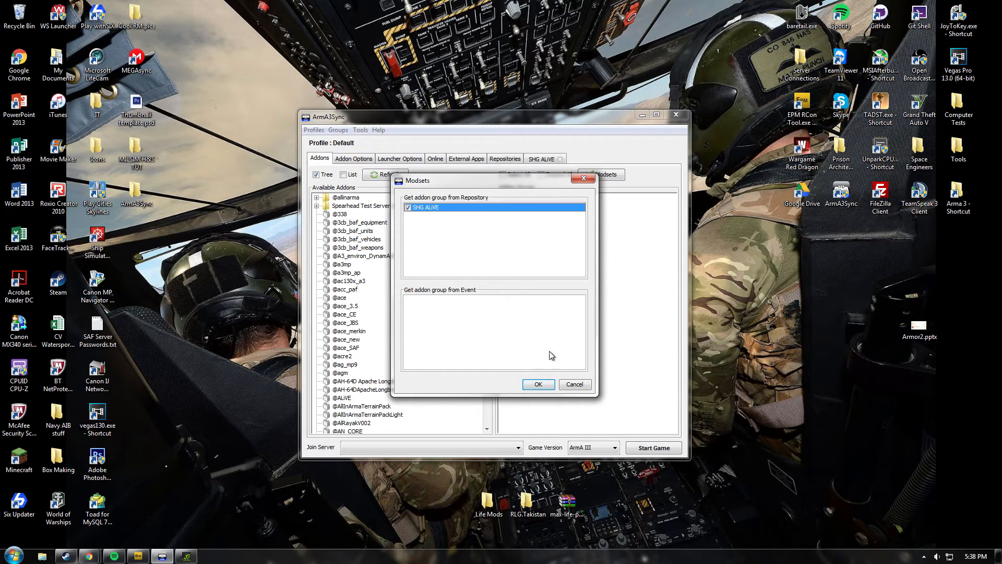
left_click(538, 385)
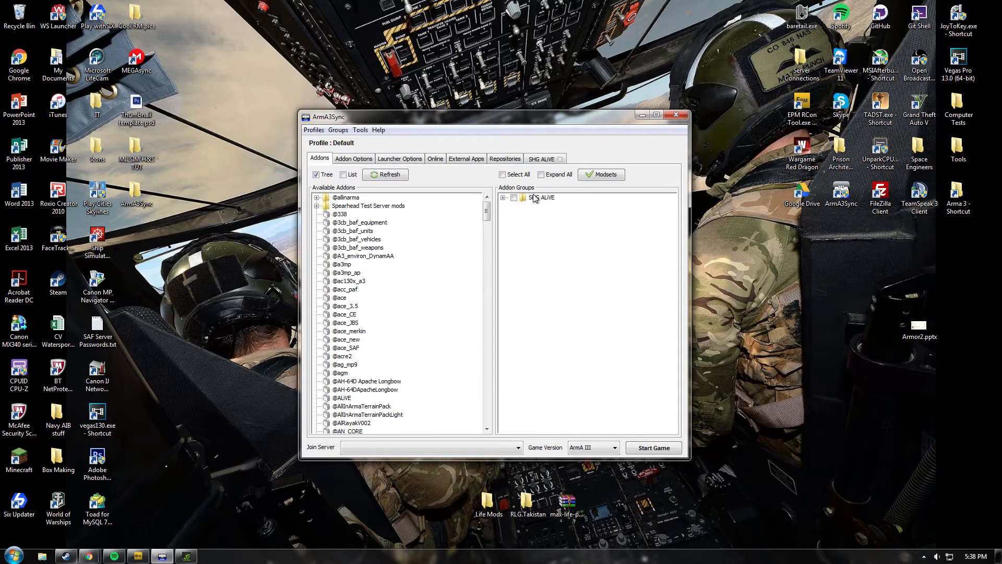
left_click(507, 197)
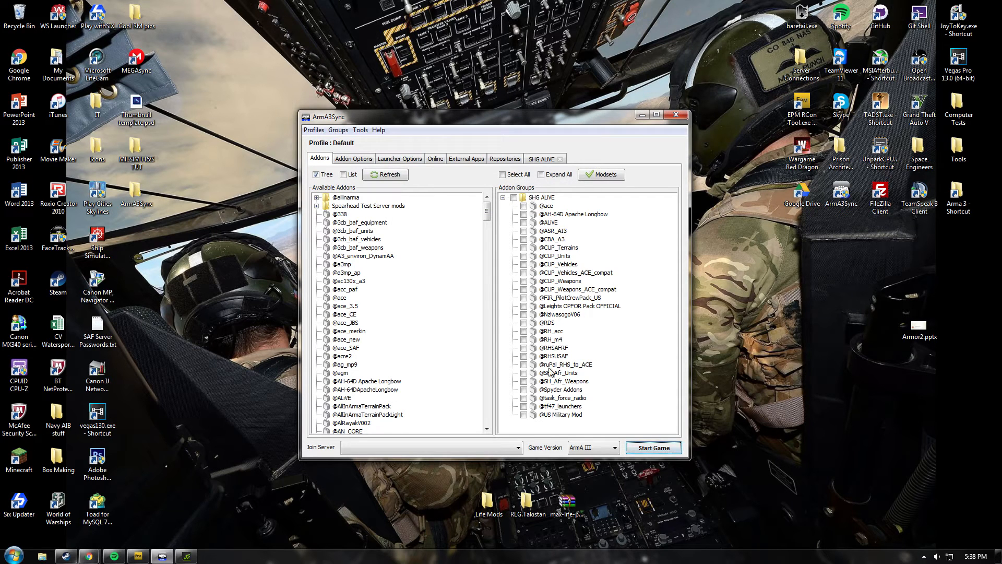
mouse_move(557, 427)
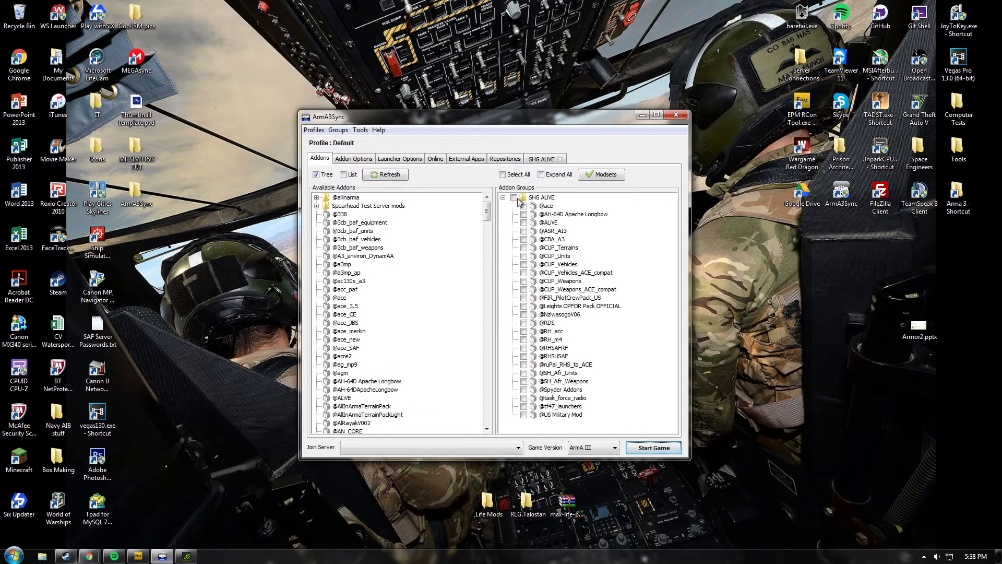
left_click(542, 197)
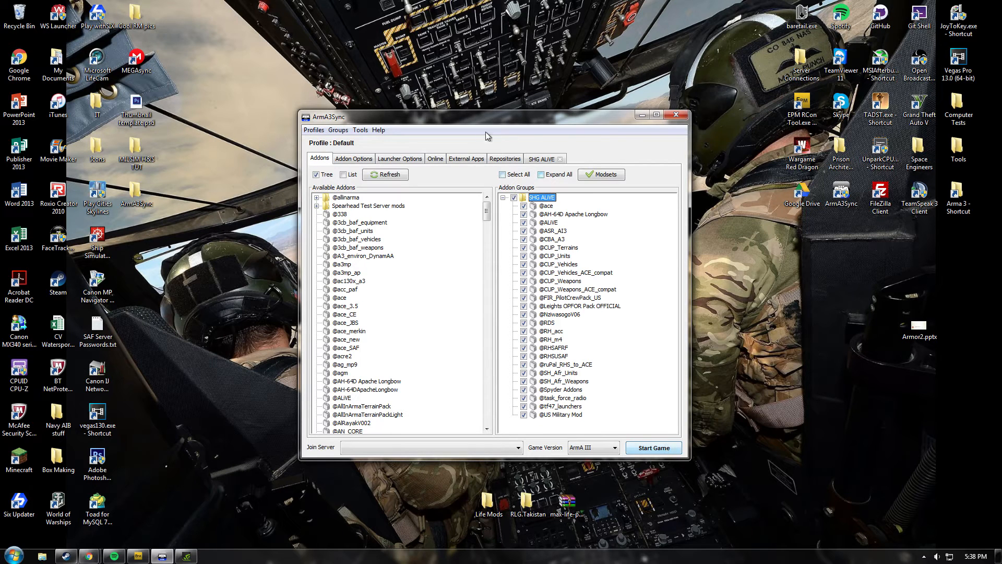
left_click(434, 159)
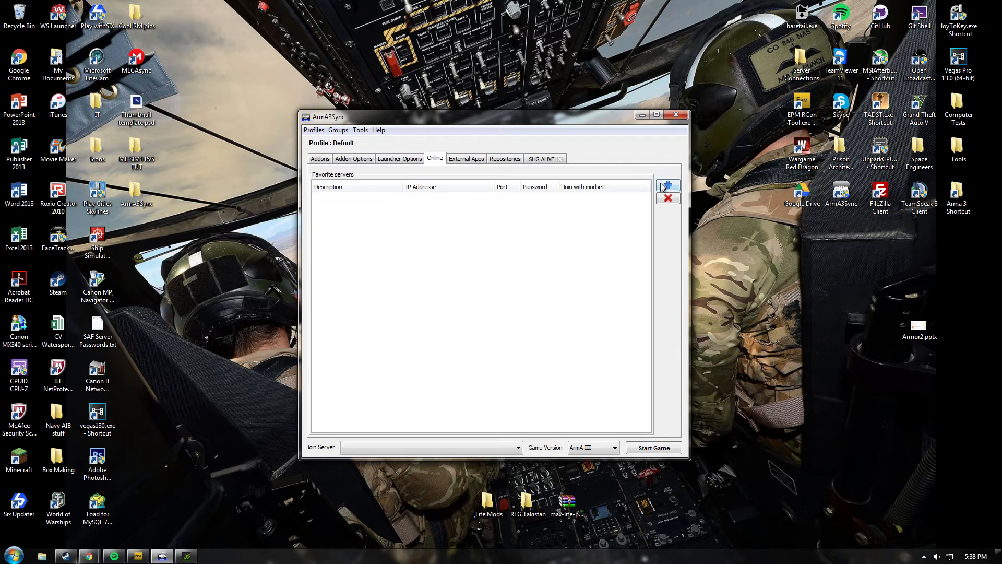
Add favourite server SHG ALIVE at 74.91.122.82, port 2335, joining with the SHG ALIVE modset
left_click(667, 186)
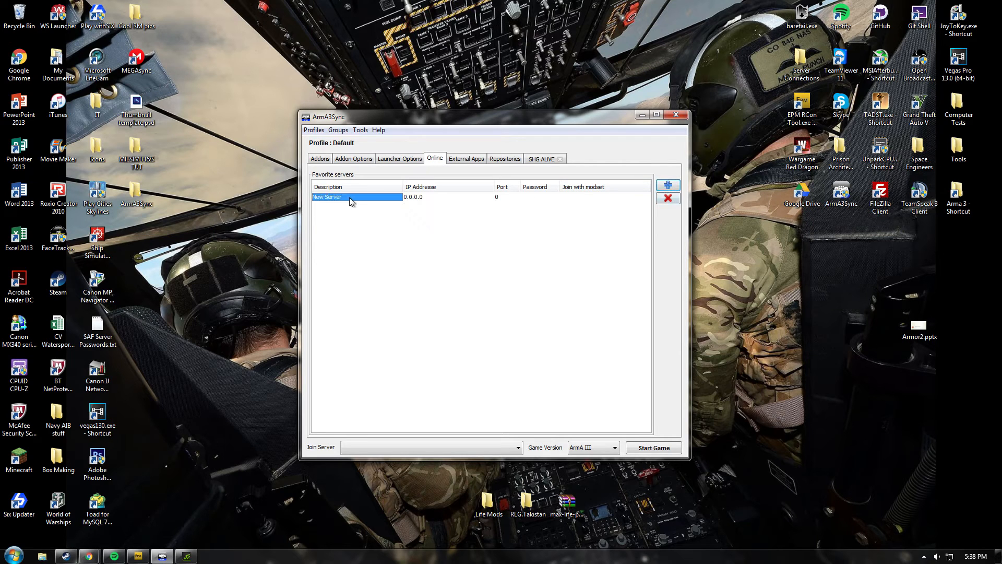
double_click(356, 197)
type("S")
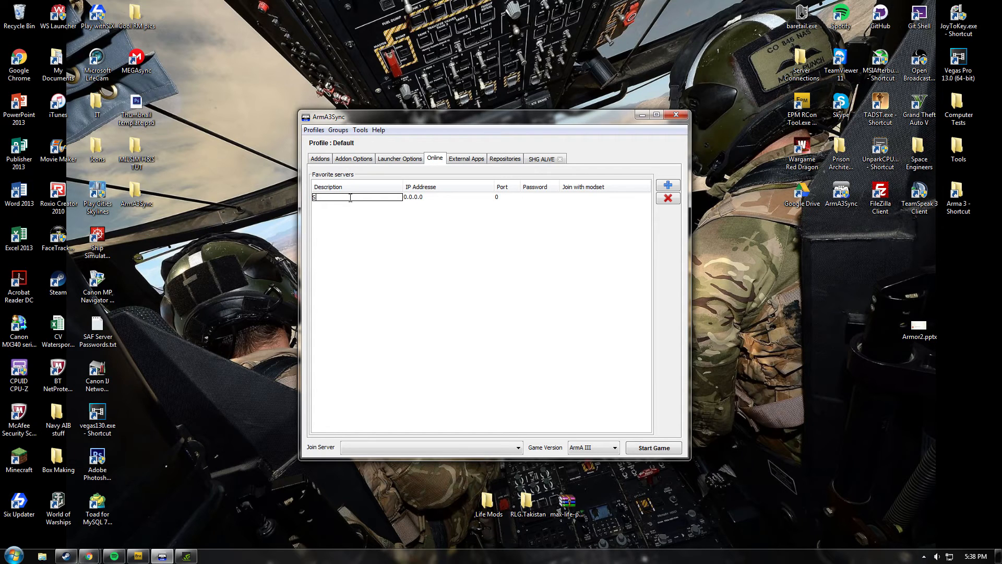
type("HG ALiVE")
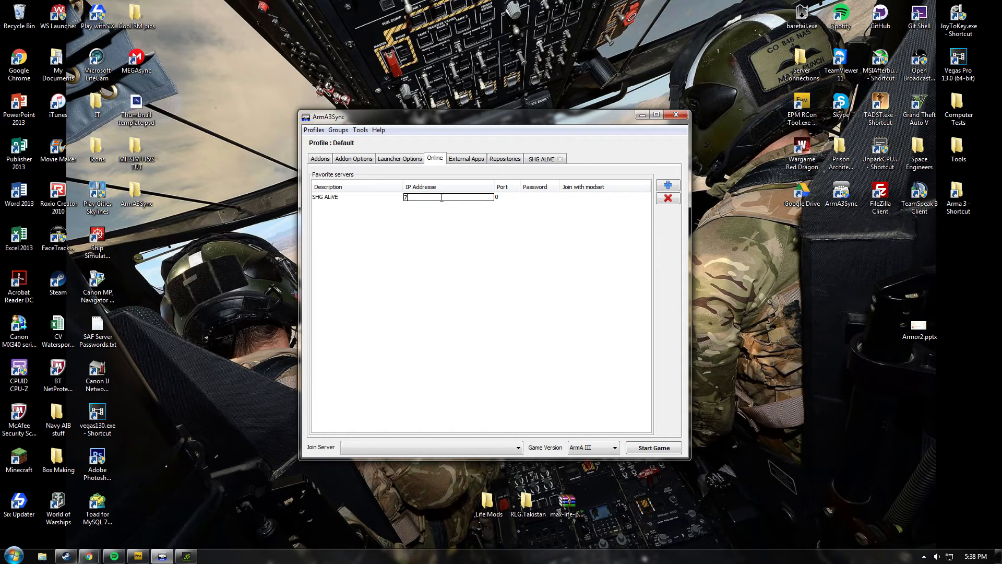
type("74.91.122.82")
left_click(508, 196)
type("2335")
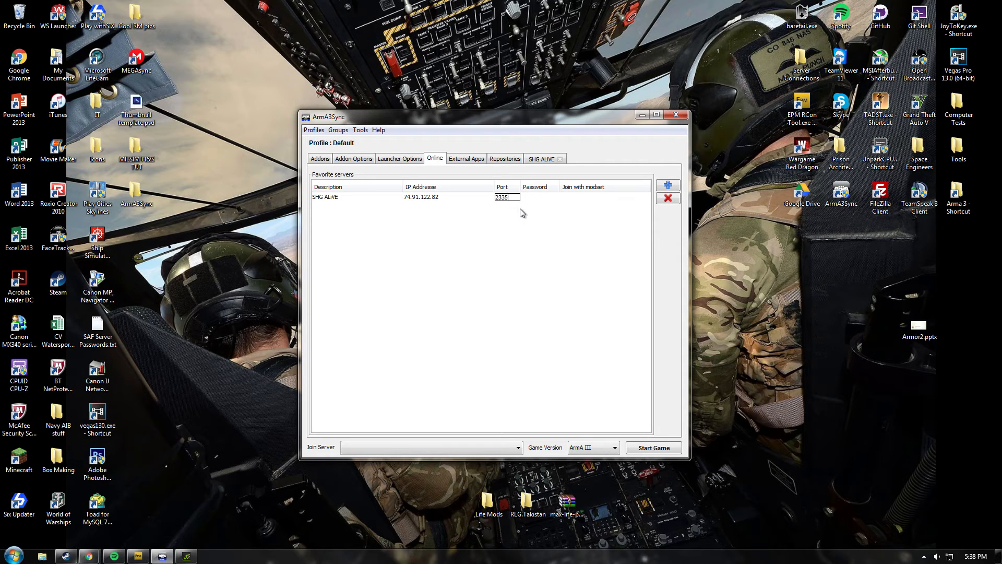
left_click(539, 197)
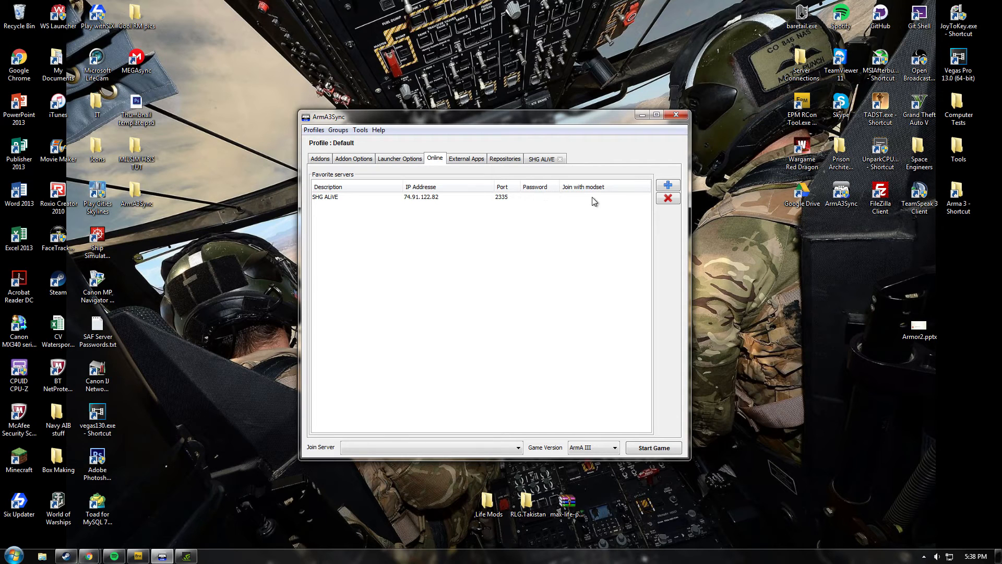
left_click(645, 198)
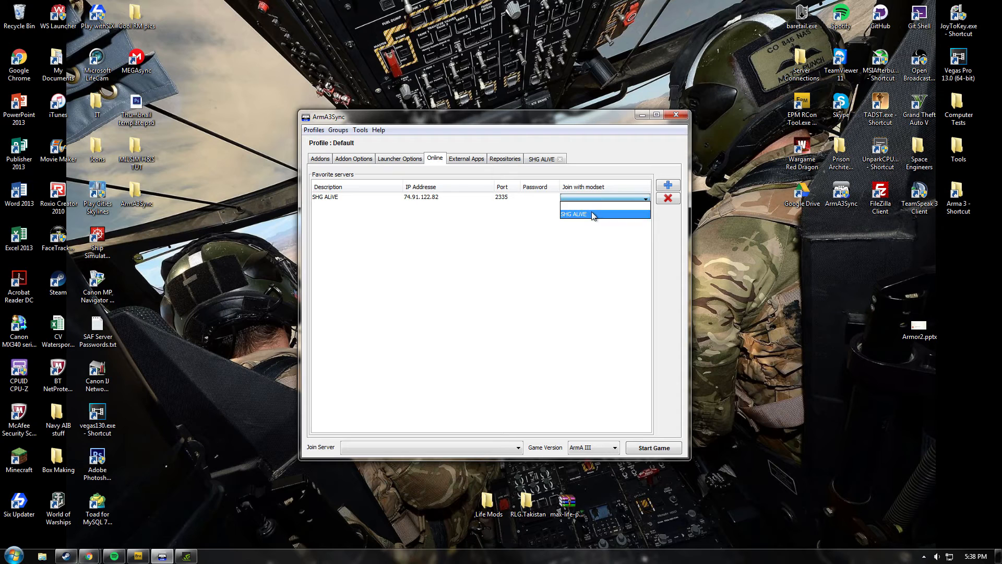
left_click(573, 213)
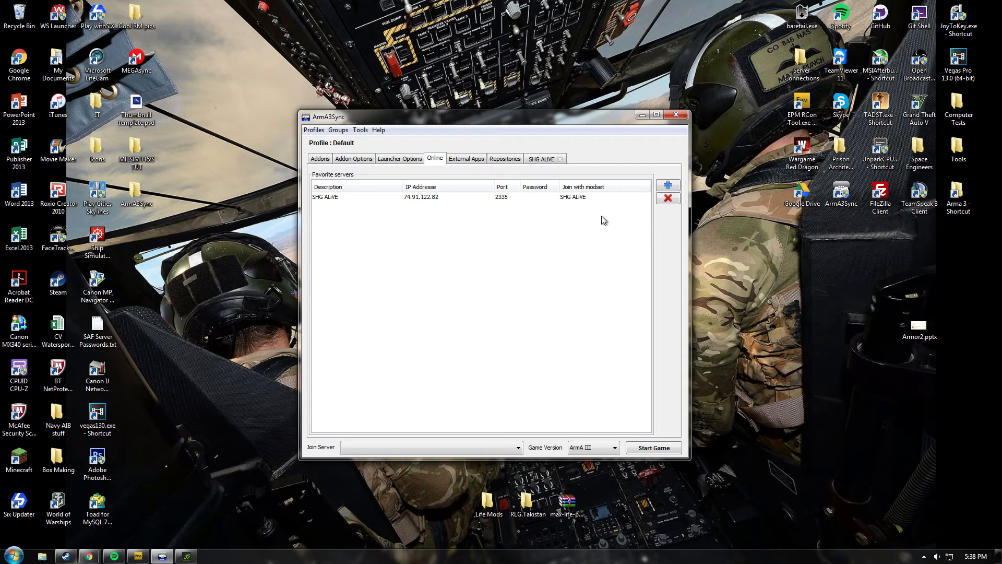
mouse_move(450, 409)
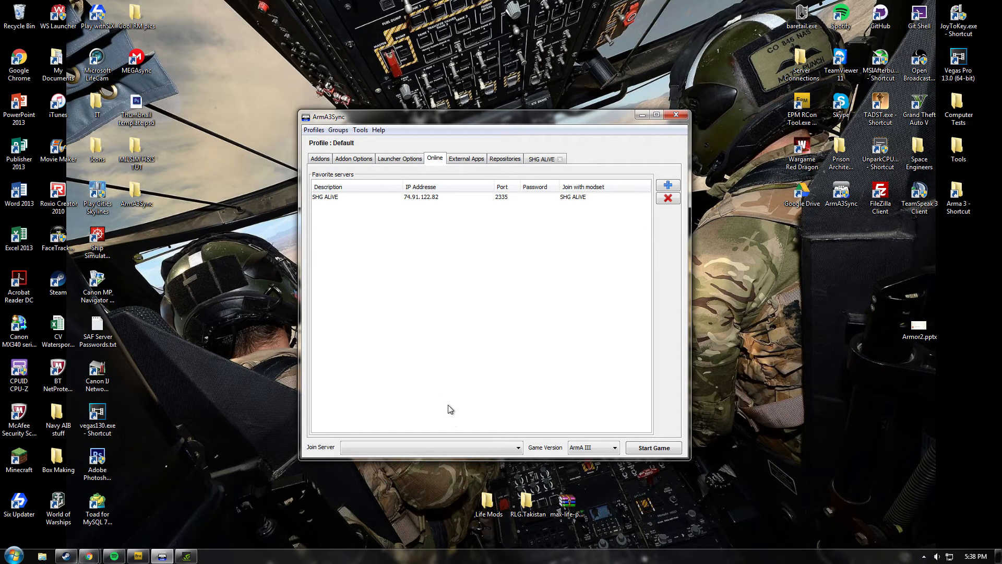
Choose 'SHG ALIVE - SHG ALIVE' as the server to join and tick the SHG ALIVE addon group
left_click(516, 447)
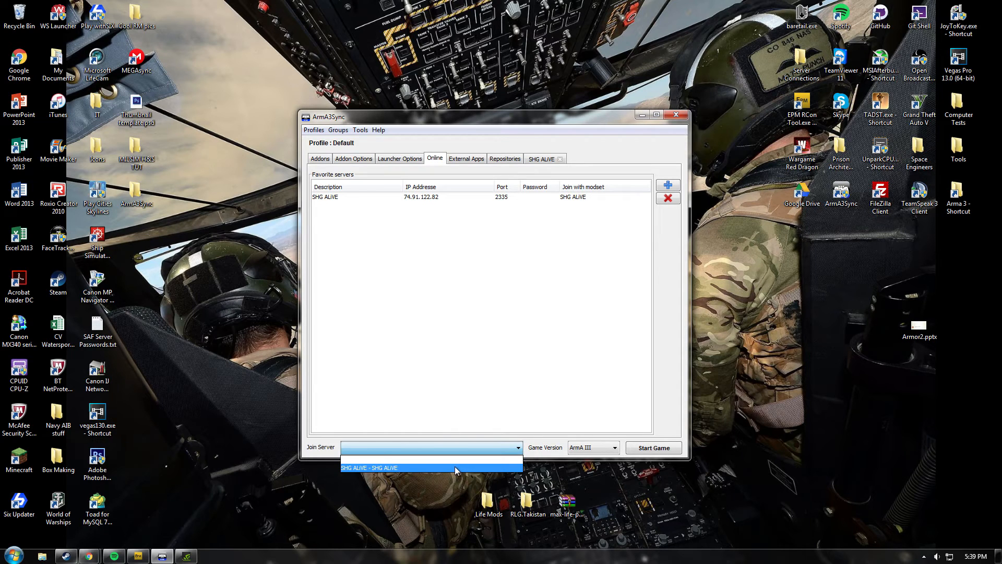
left_click(368, 467)
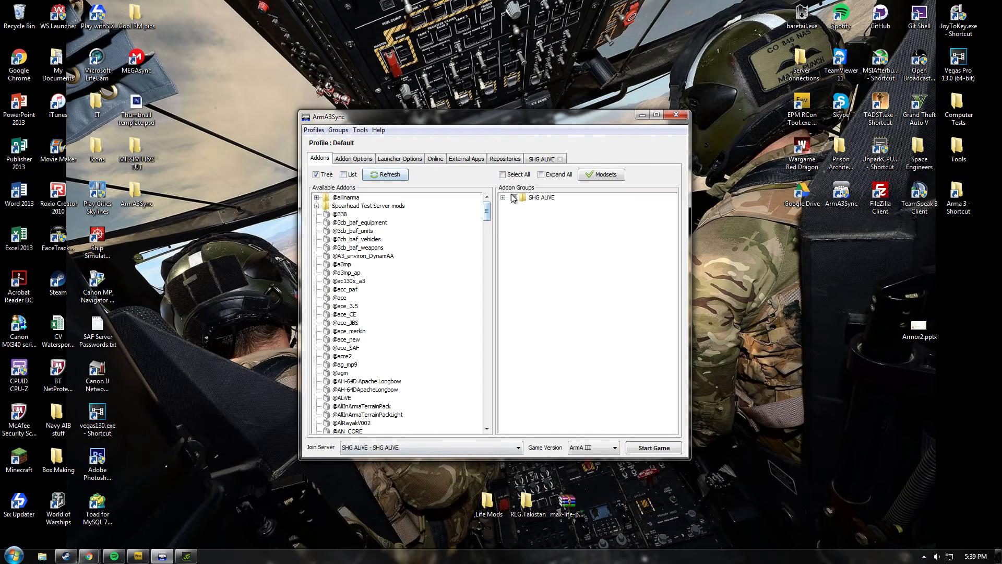
left_click(513, 197)
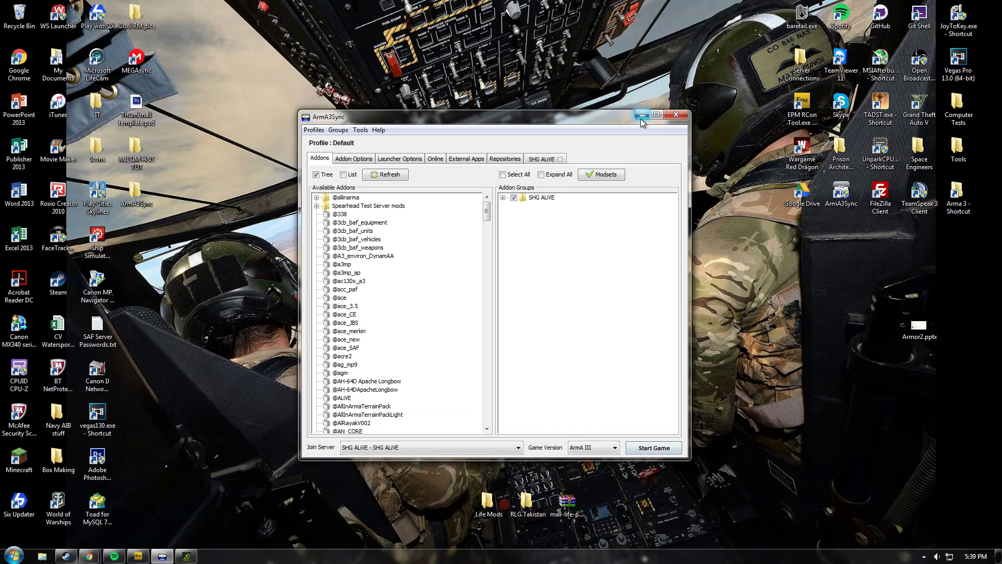
mouse_move(642, 115)
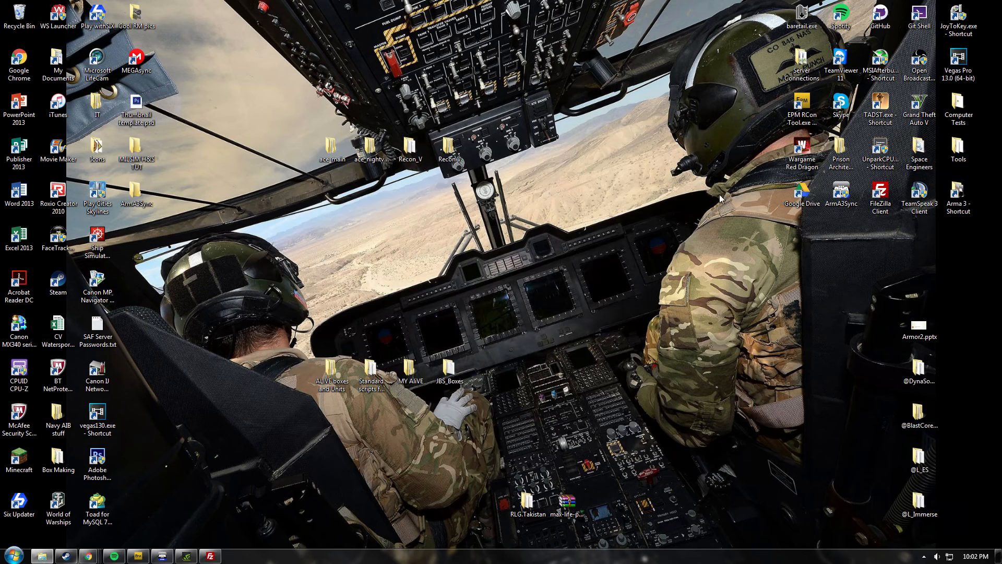
Open Windows Explorer on the OS (C:) drive
left_click(958, 192)
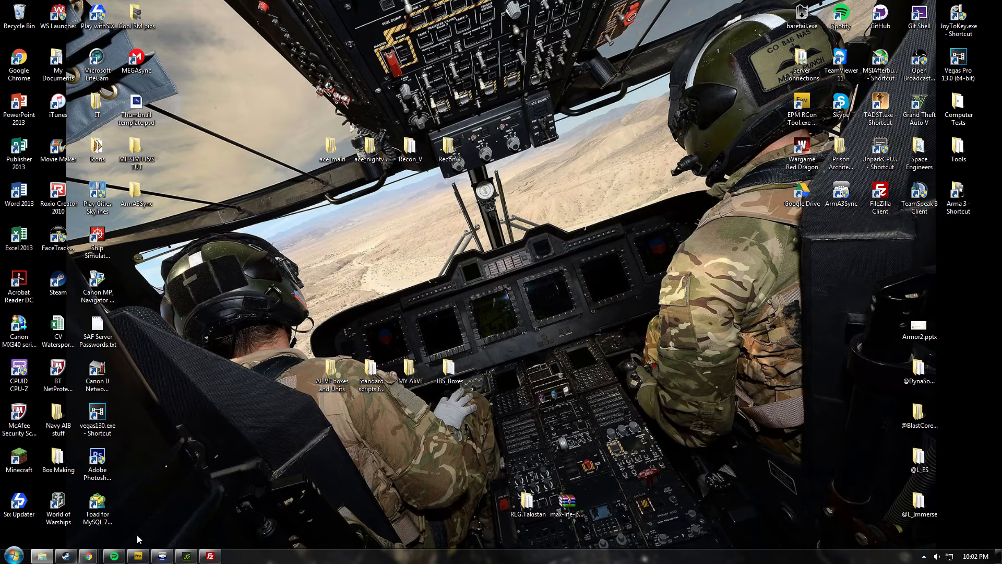
mouse_move(555, 248)
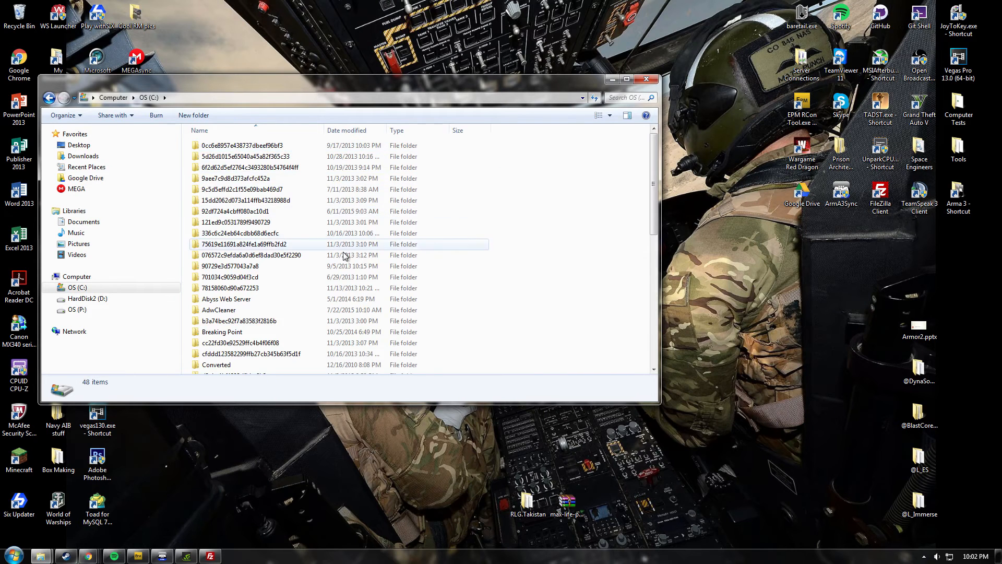
scroll("down", 3)
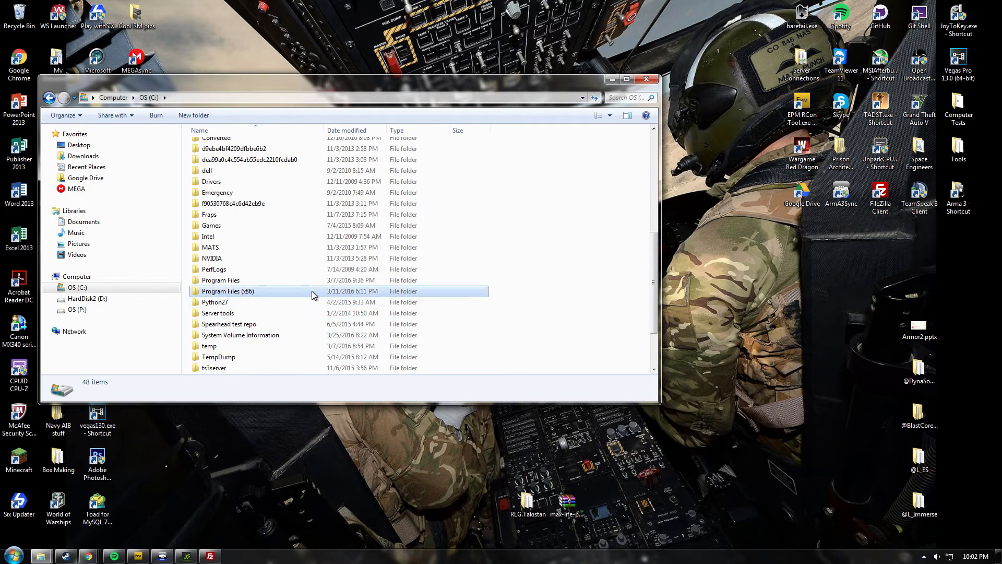
double_click(228, 290)
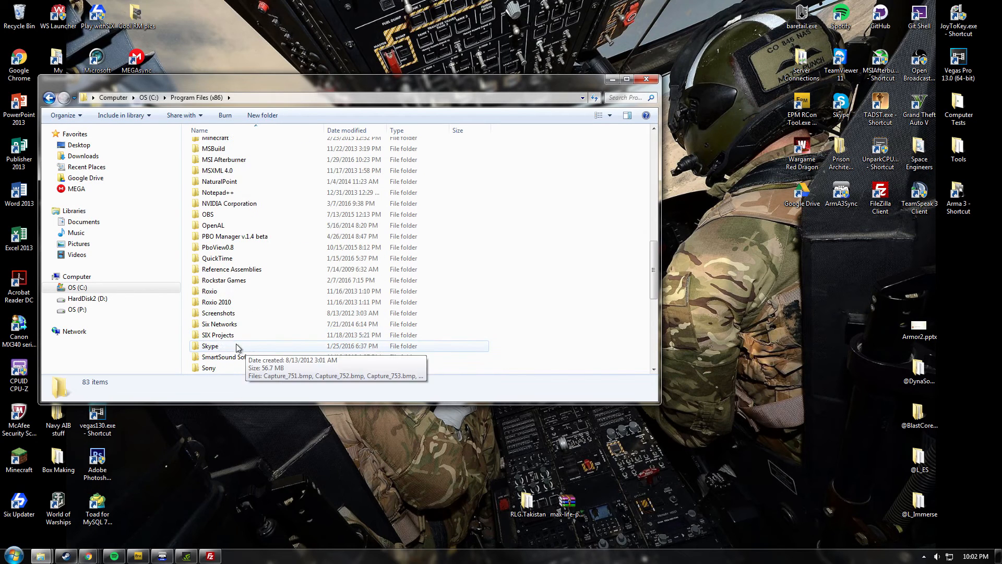
scroll("down", 3)
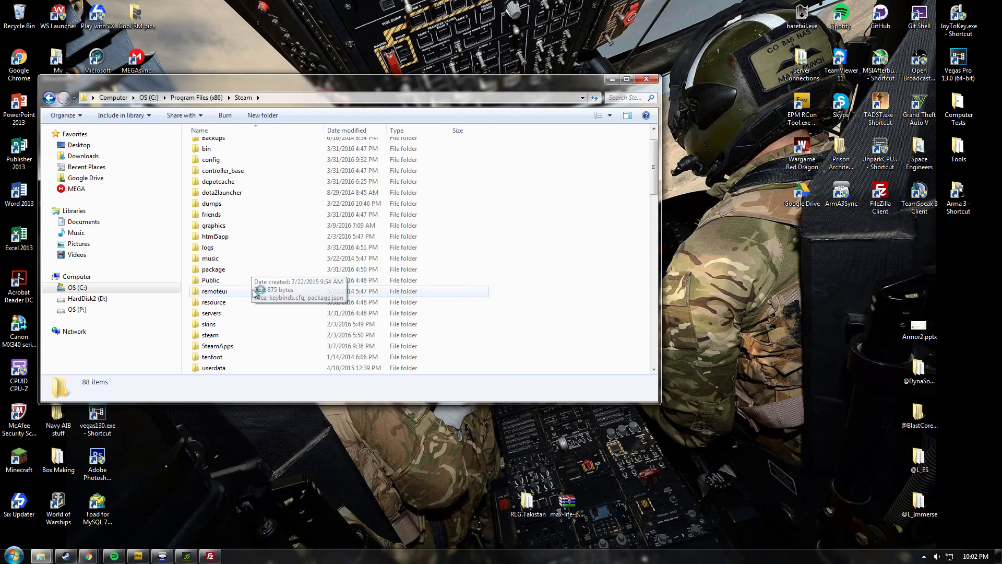
double_click(217, 346)
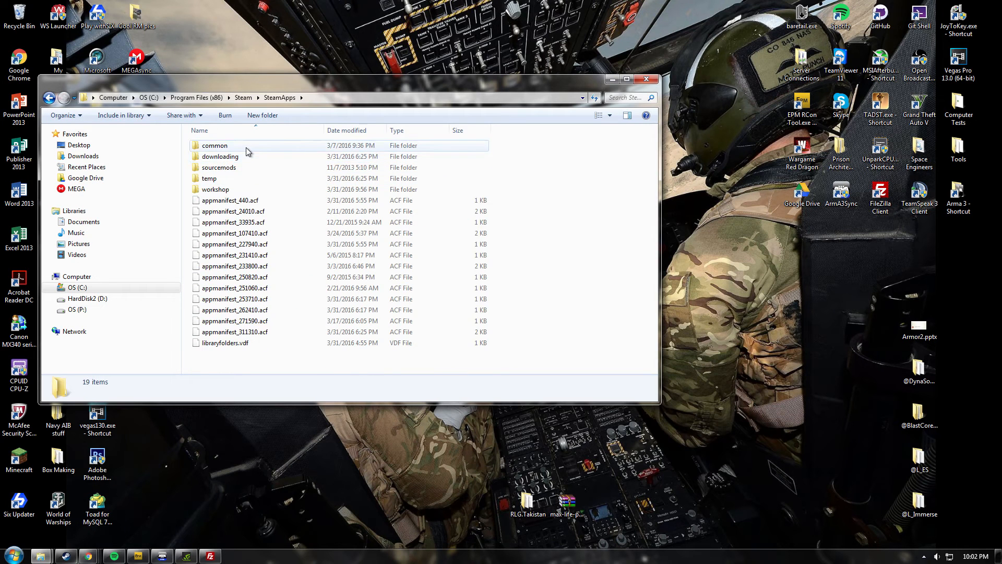
double_click(214, 145)
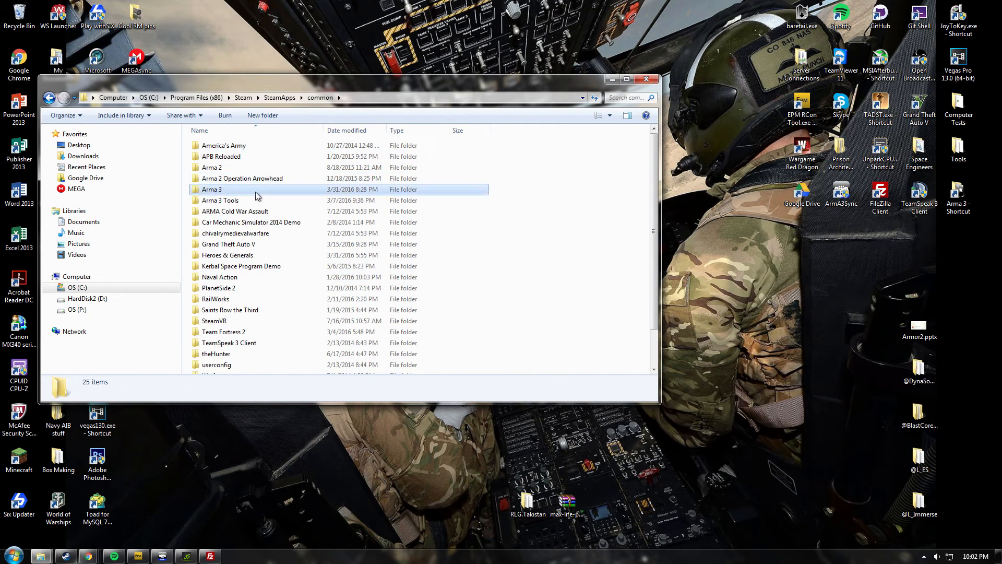
double_click(211, 188)
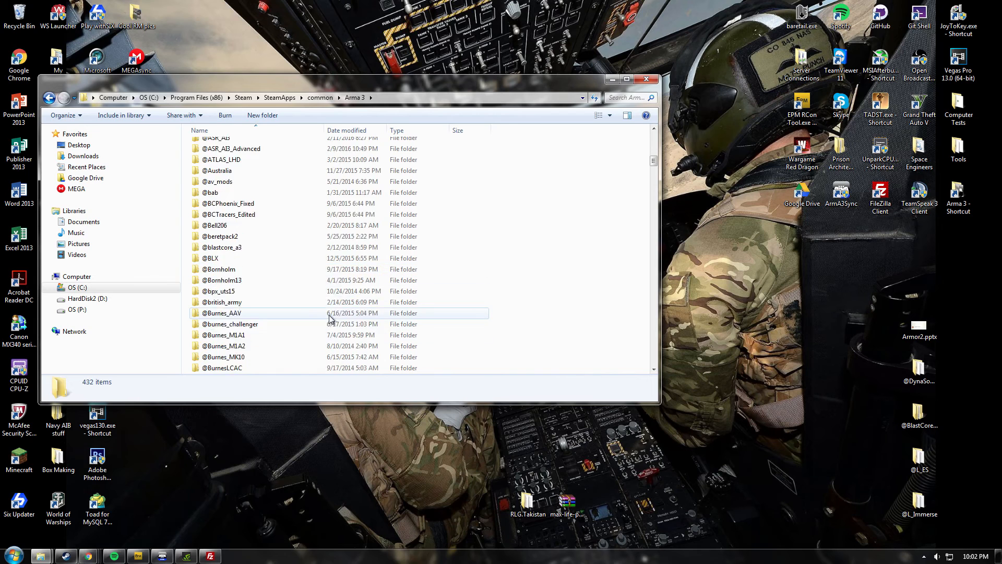
scroll("down", 3)
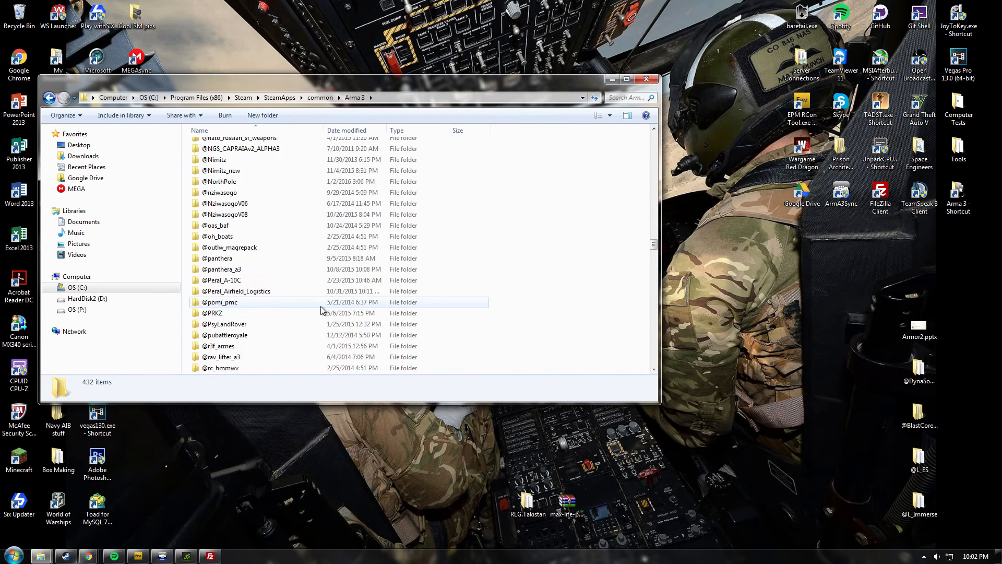
scroll("down", 3)
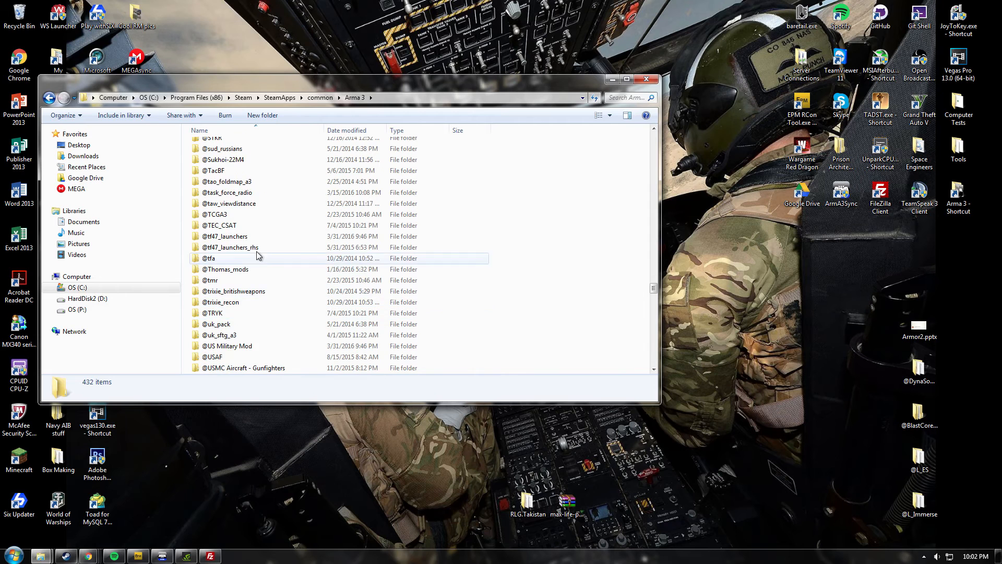
double_click(228, 193)
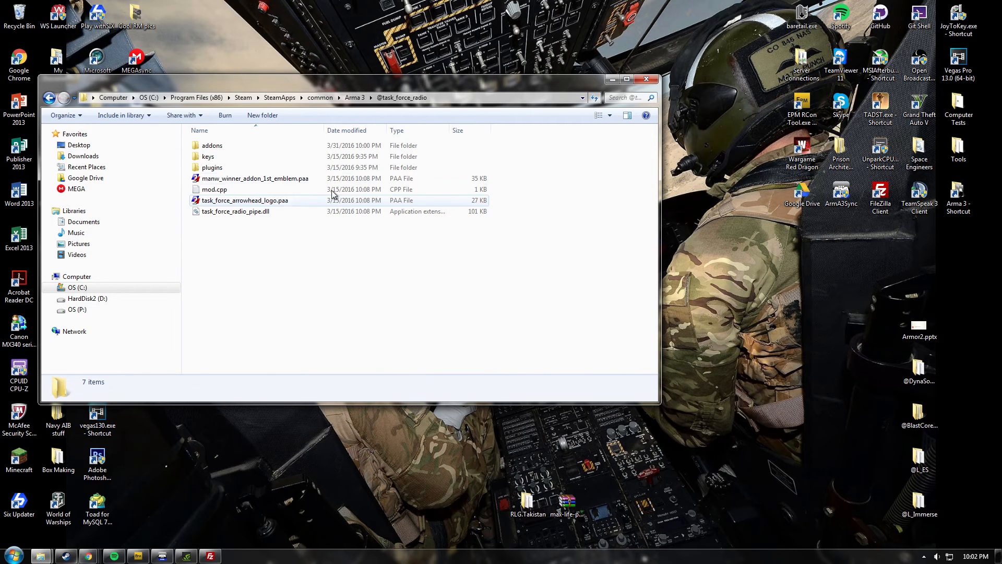
mouse_move(211, 167)
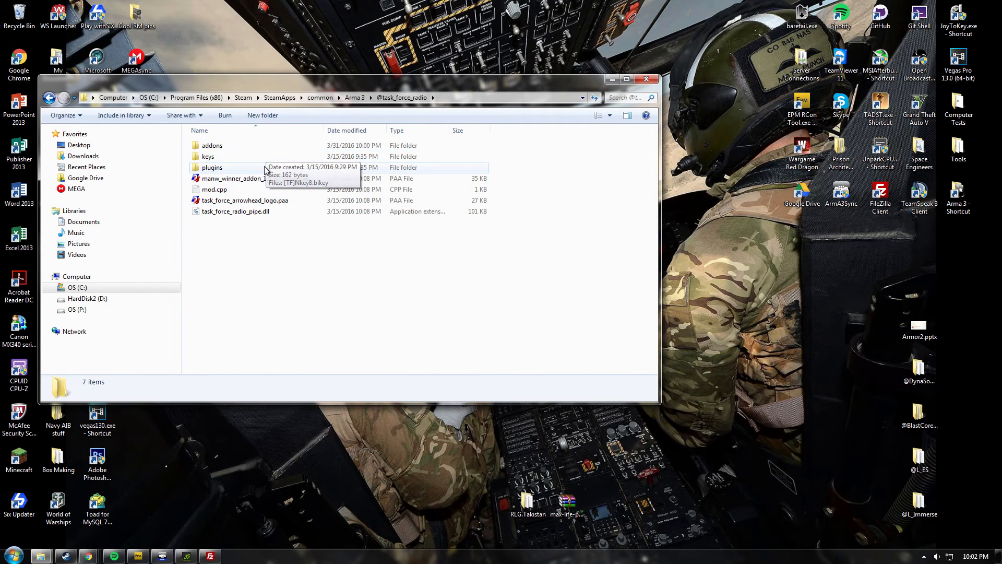
Copy task_force_radio_win64.dll from the mod's plugins folder, then bring up the TeamSpeak 3 shortcut's options
double_click(212, 167)
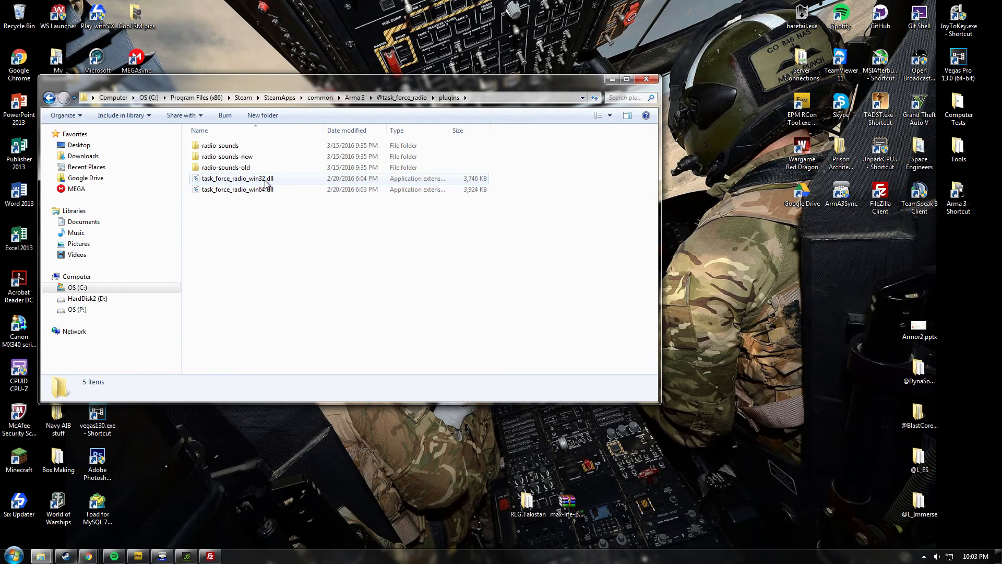
left_click(255, 189)
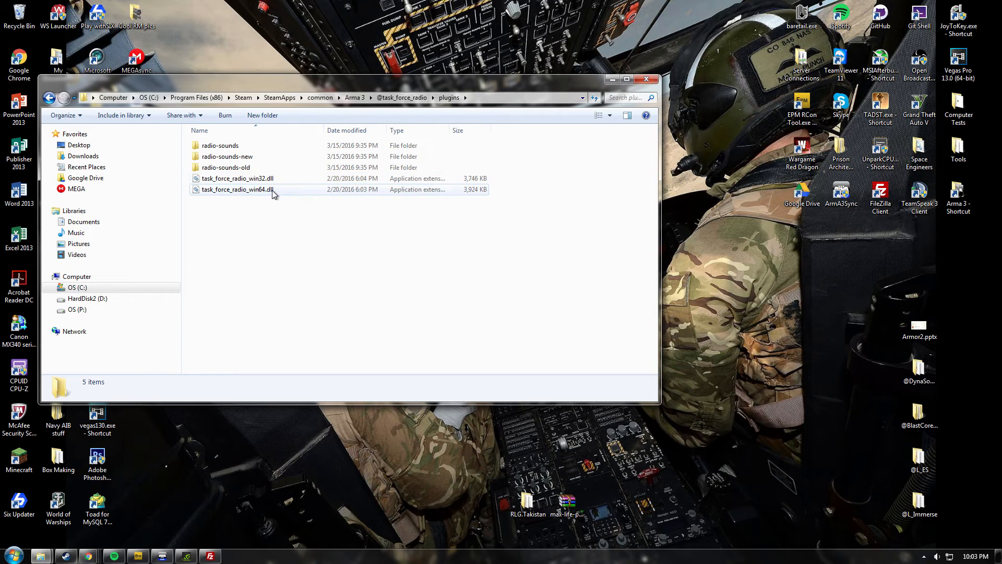
left_click(237, 189)
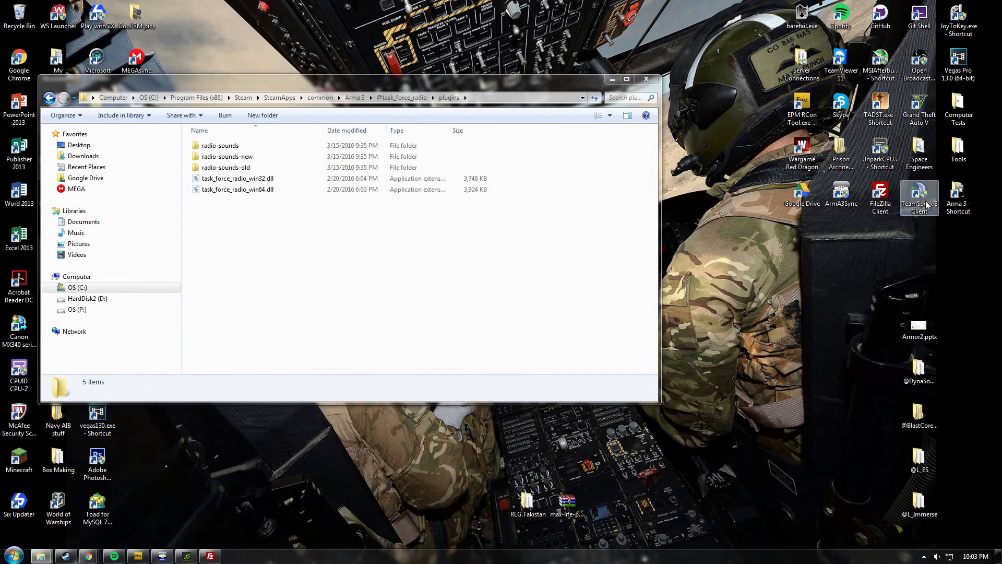
mouse_move(918, 198)
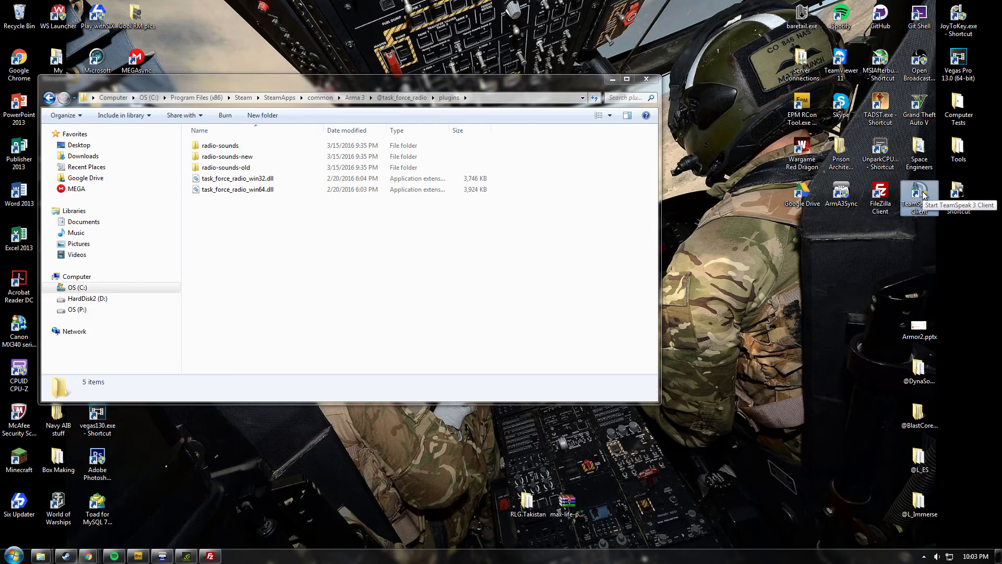
right_click(919, 195)
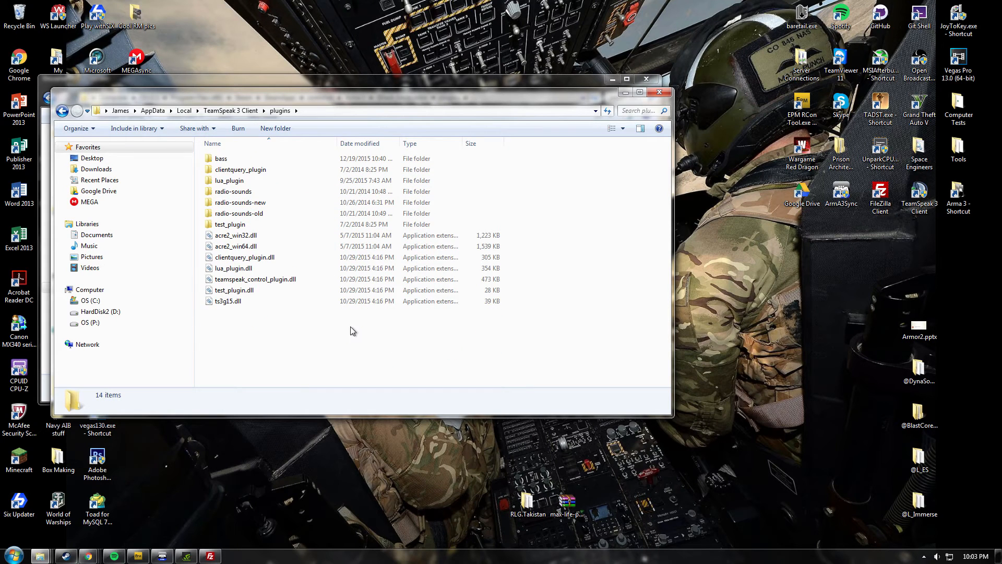
Paste task_force_radio_win64.dll into the TeamSpeak 3 Client plugins folder and close the window
right_click(351, 331)
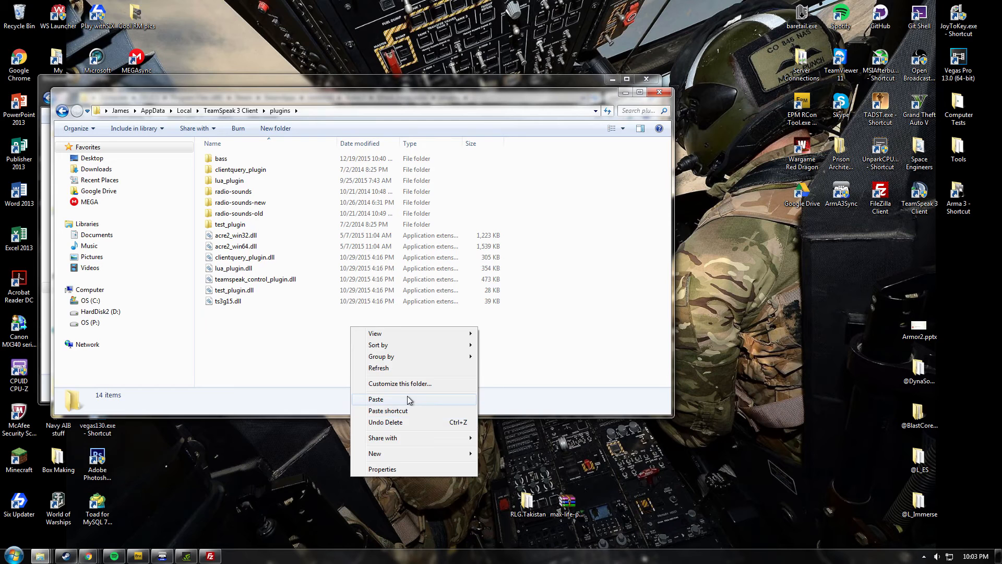
left_click(376, 399)
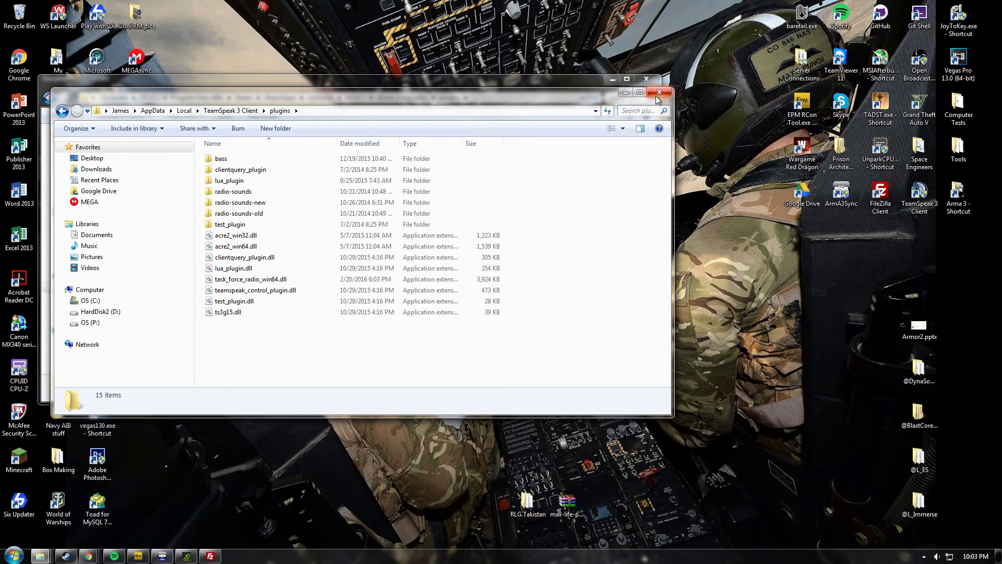
left_click(660, 92)
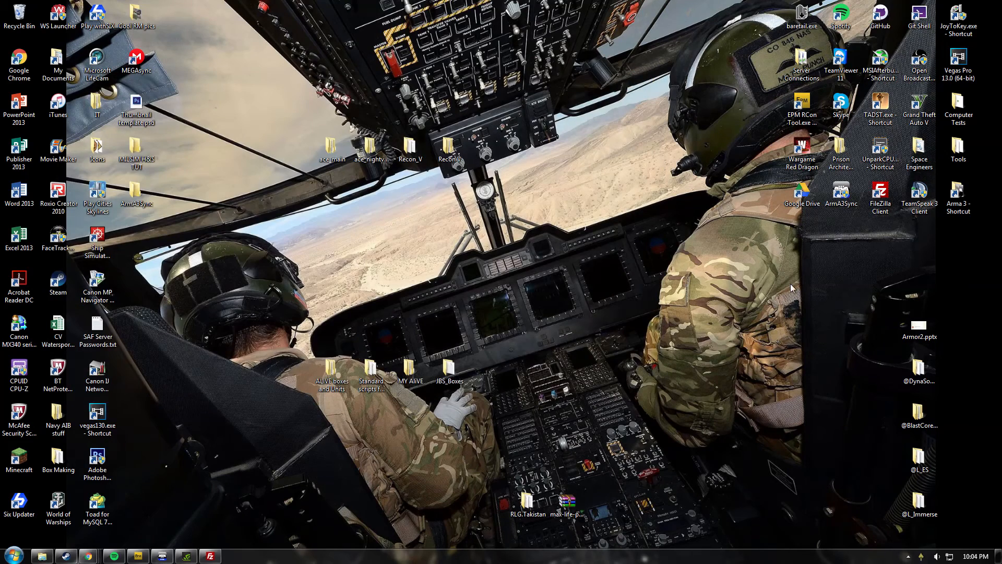
Launch TeamSpeak 3 and verify Task Force Arma 3 Radio is ticked in the Plugins list
left_click(919, 192)
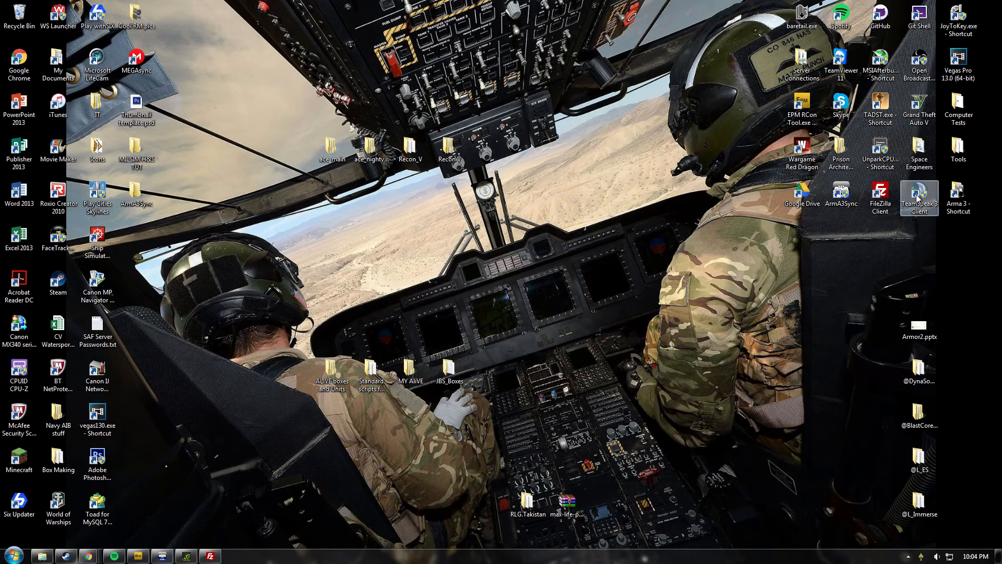
left_click(919, 196)
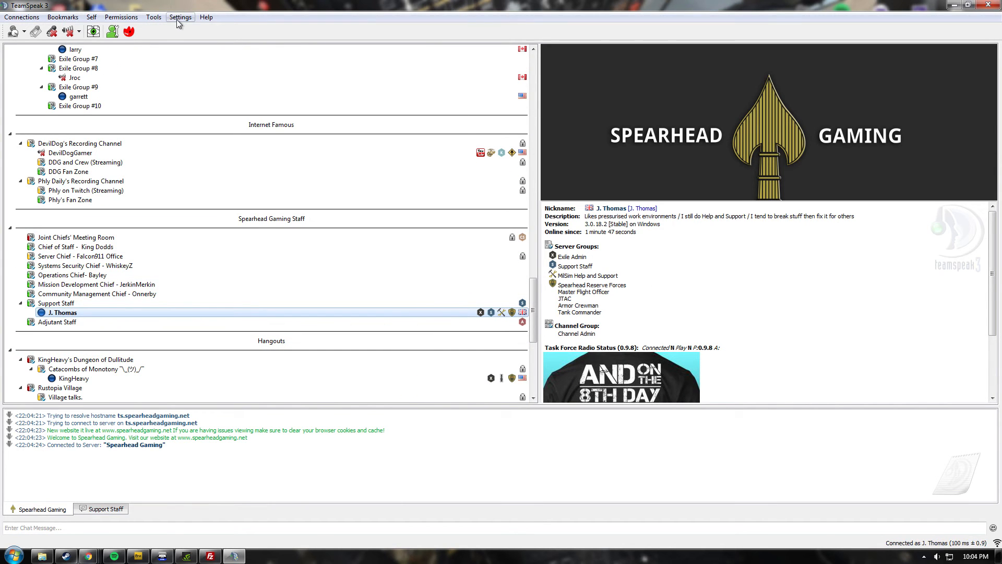
left_click(180, 17)
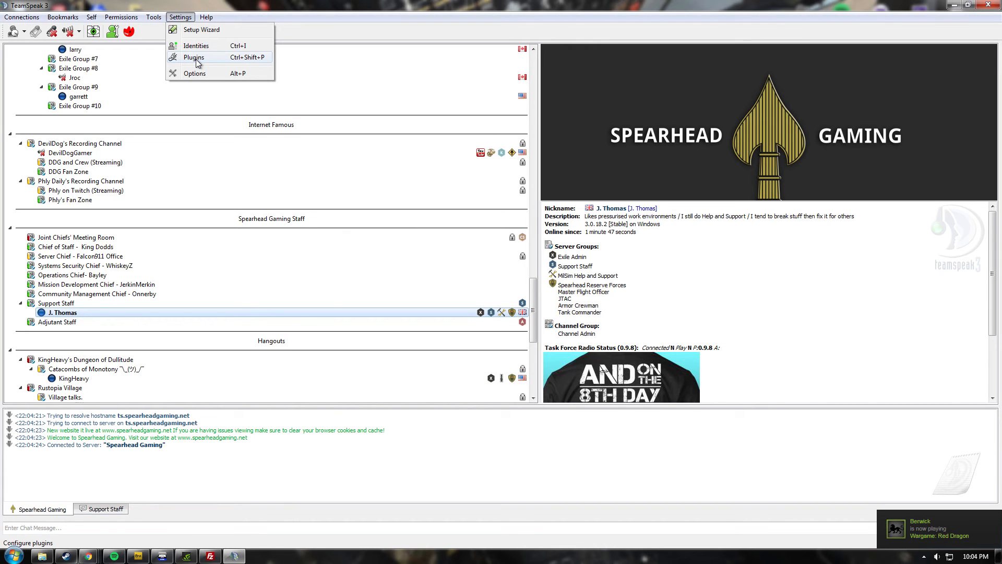
left_click(194, 57)
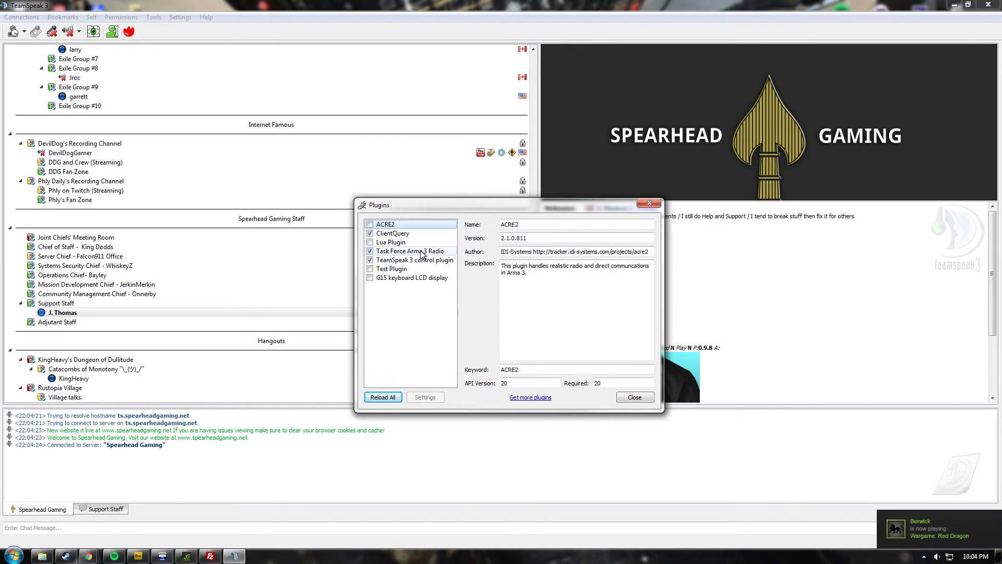
left_click(411, 250)
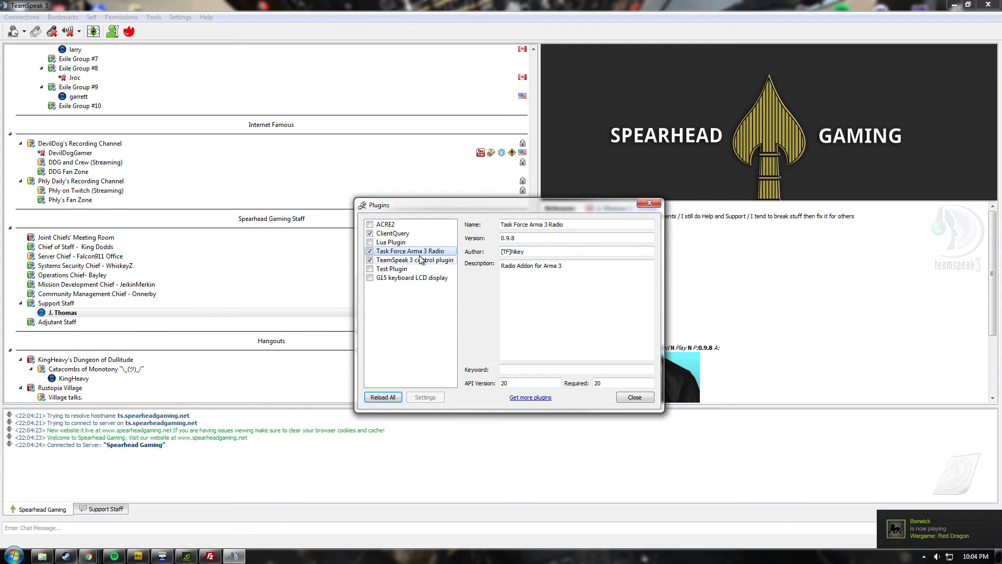
left_click(633, 397)
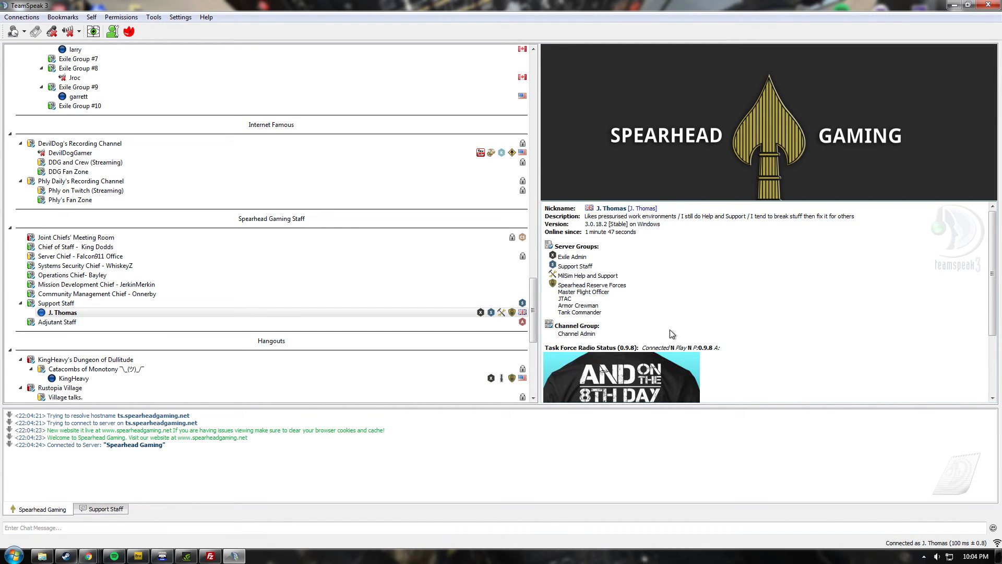
mouse_move(601, 355)
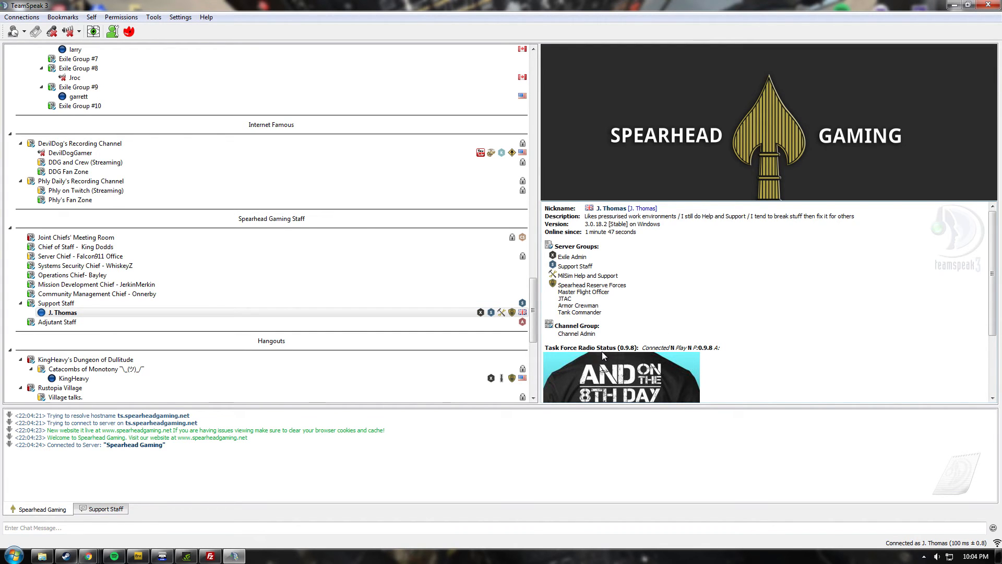
mouse_move(709, 4)
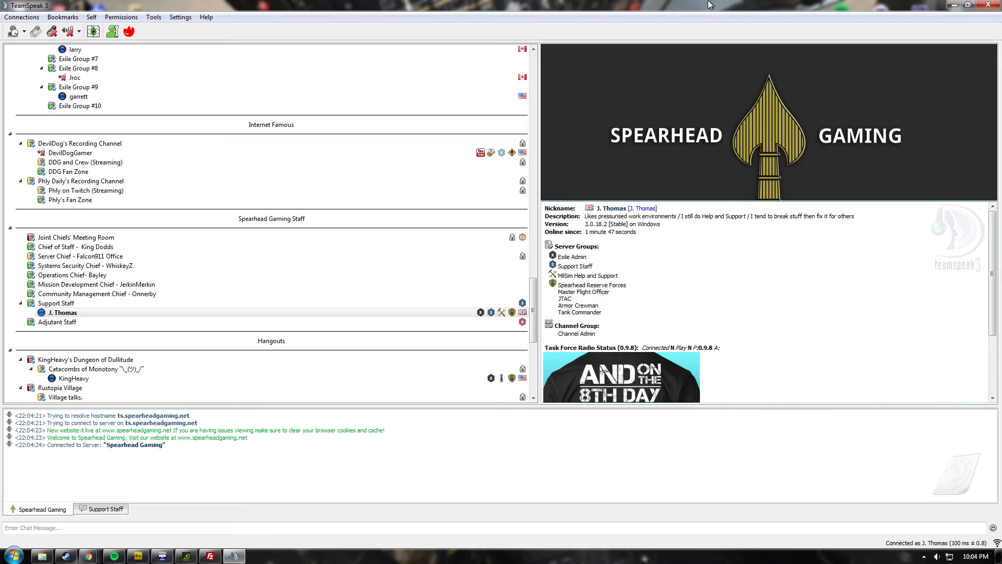
Minimize TeamSpeak and maximize Chrome on the ALiVE War Room page
left_click(965, 4)
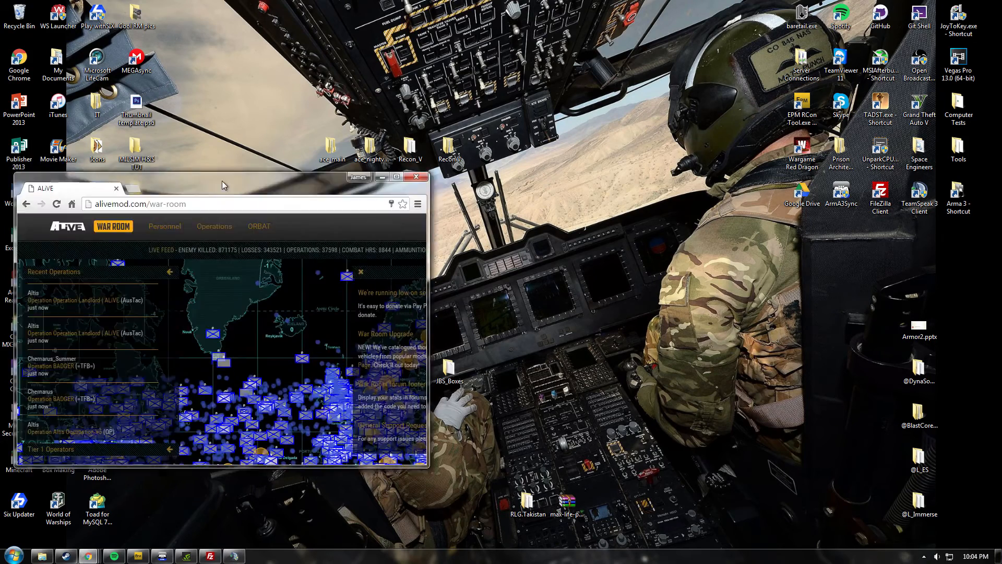
left_click(405, 177)
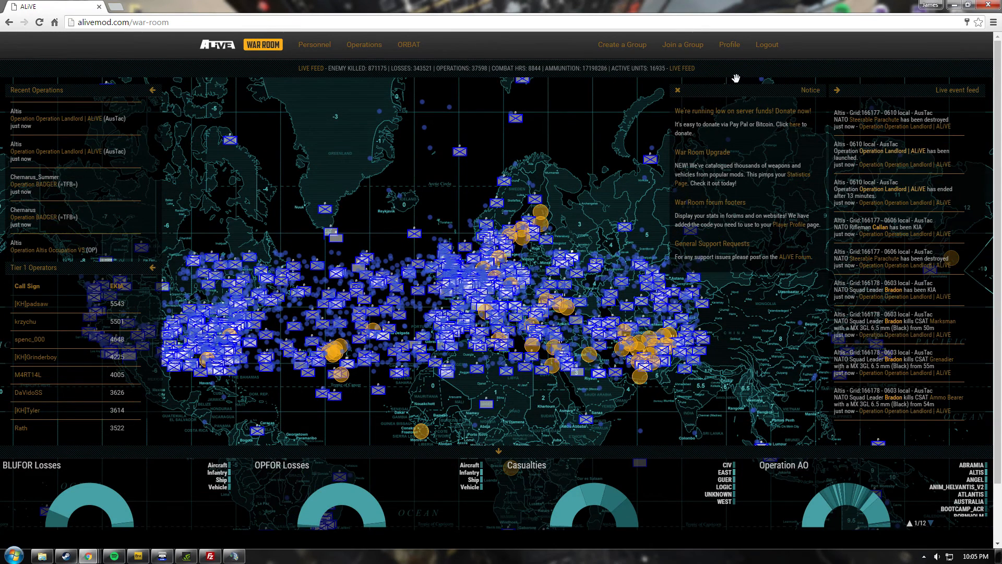
mouse_move(633, 220)
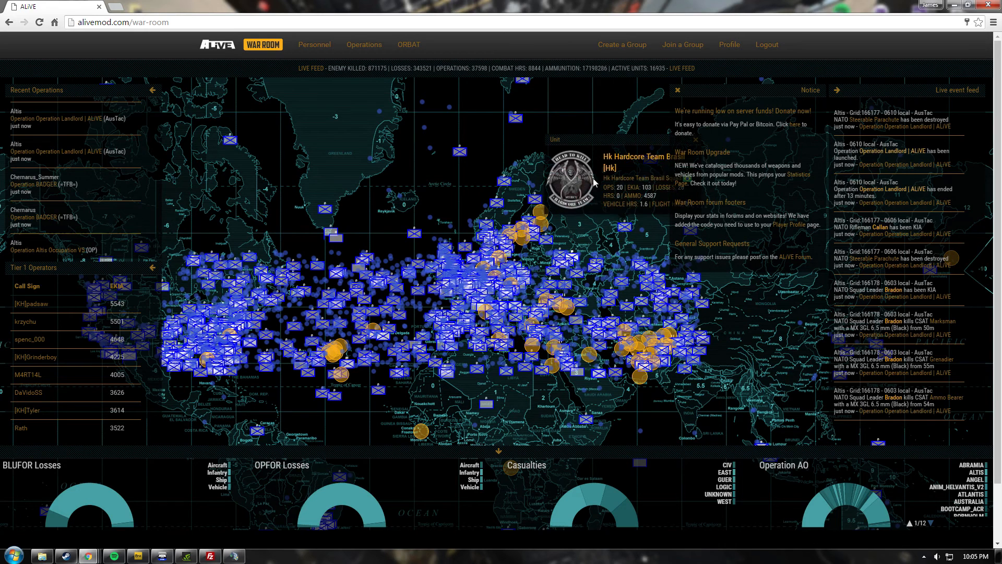
mouse_move(555, 236)
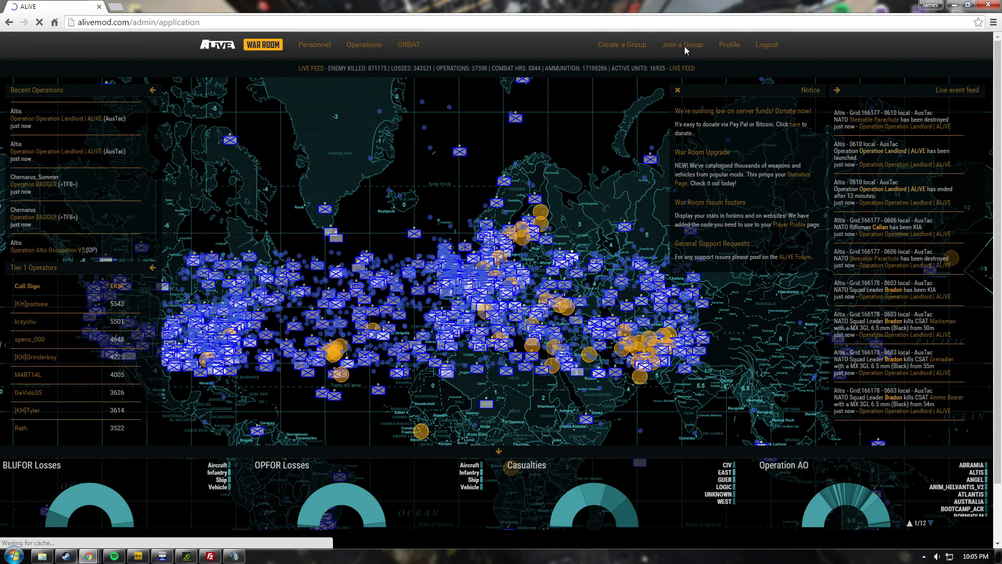
Search groups for 'Spearhead' and open the Spearhead Department of War group page
left_click(682, 43)
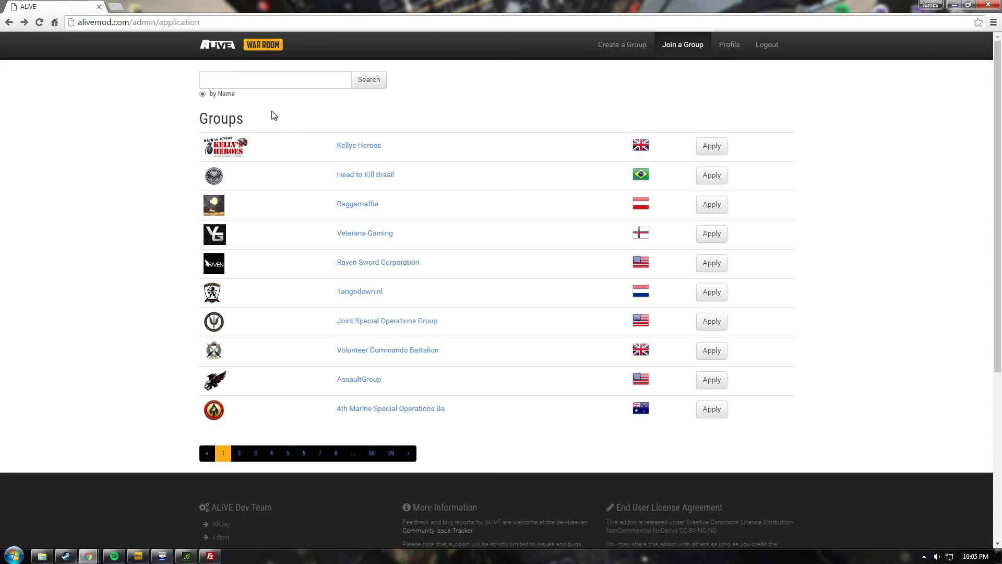
type("Spearhead")
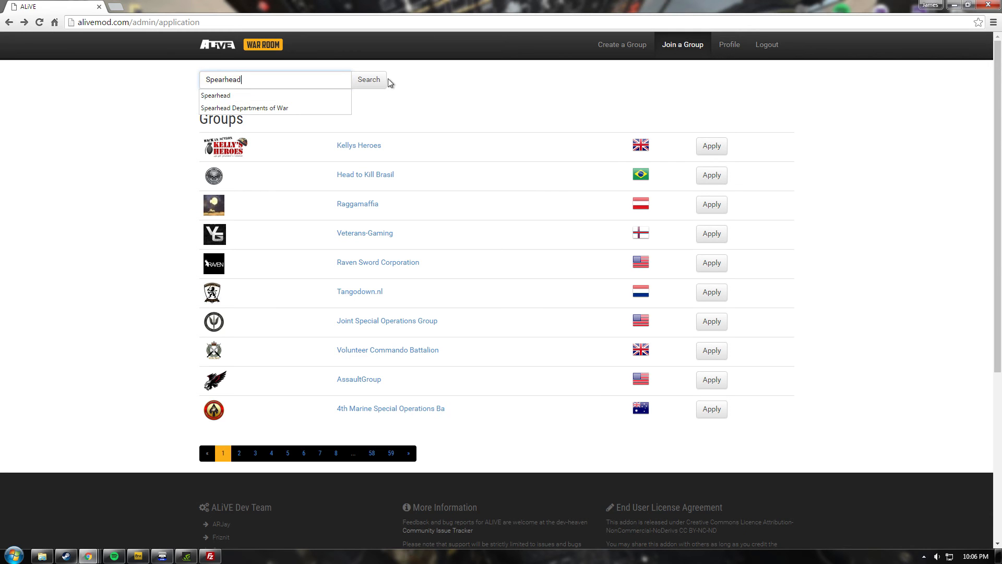
left_click(368, 79)
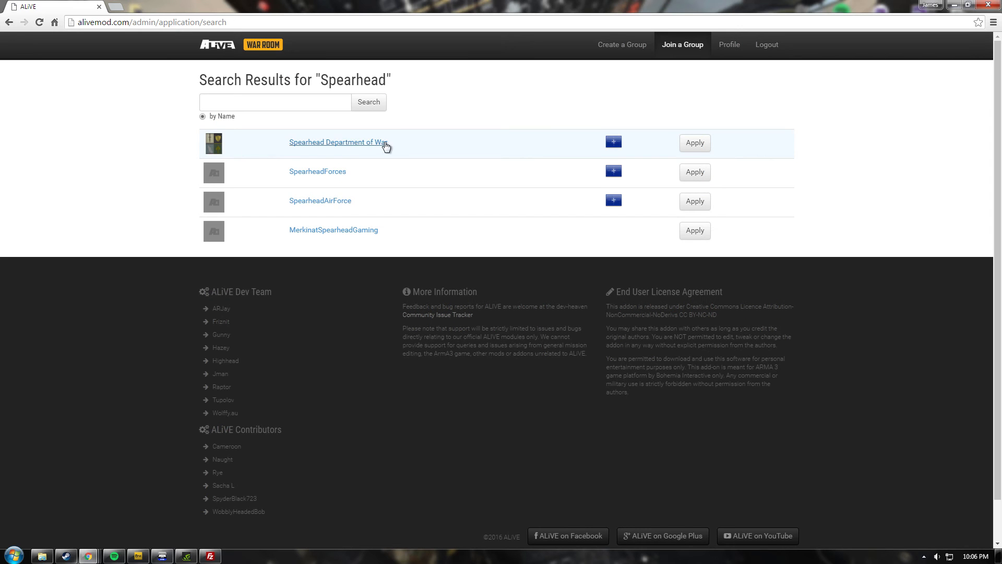
left_click(337, 142)
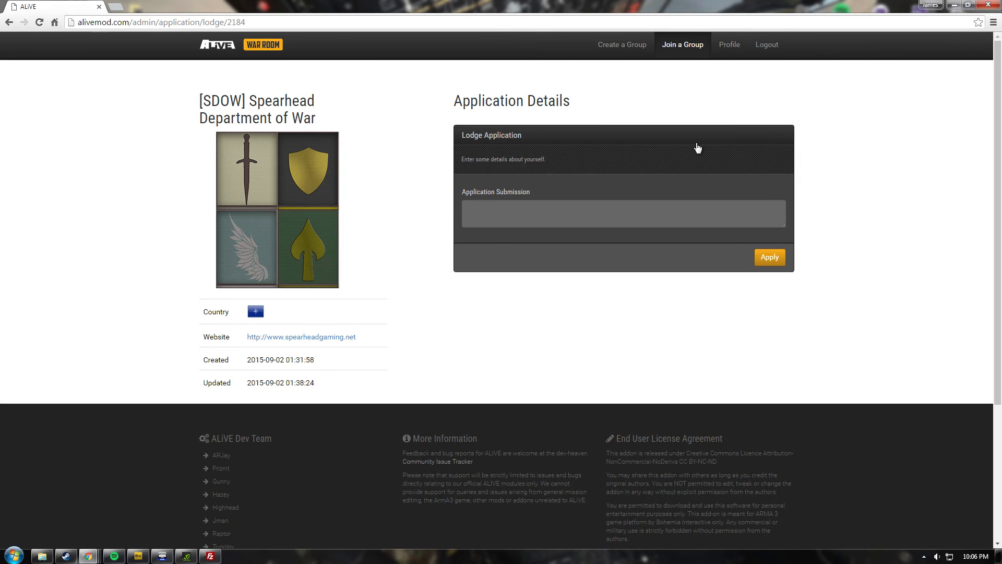
Write and submit the membership application, then minimize the browser
left_click(623, 213)
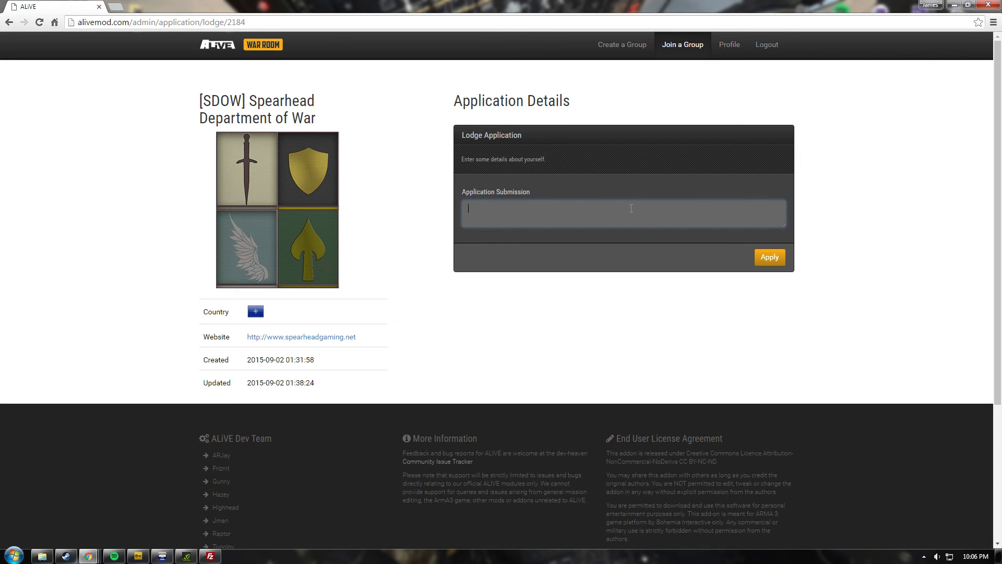
type("Illu")
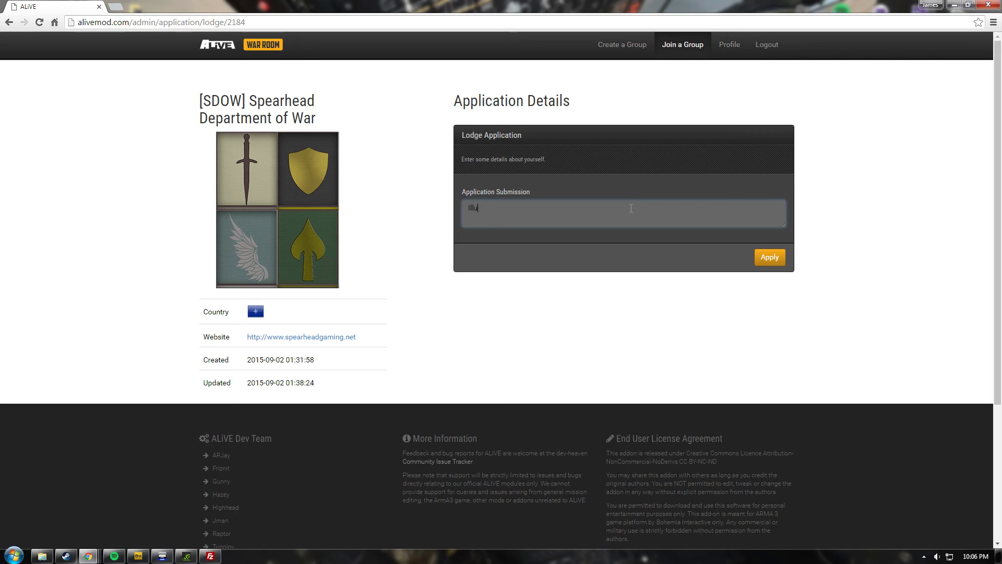
type("minati")
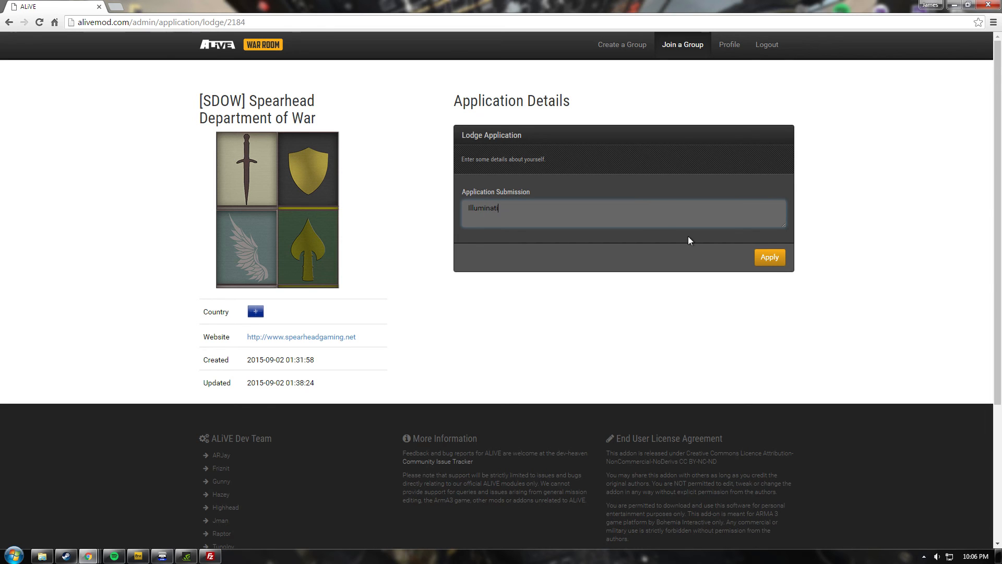
left_click(769, 256)
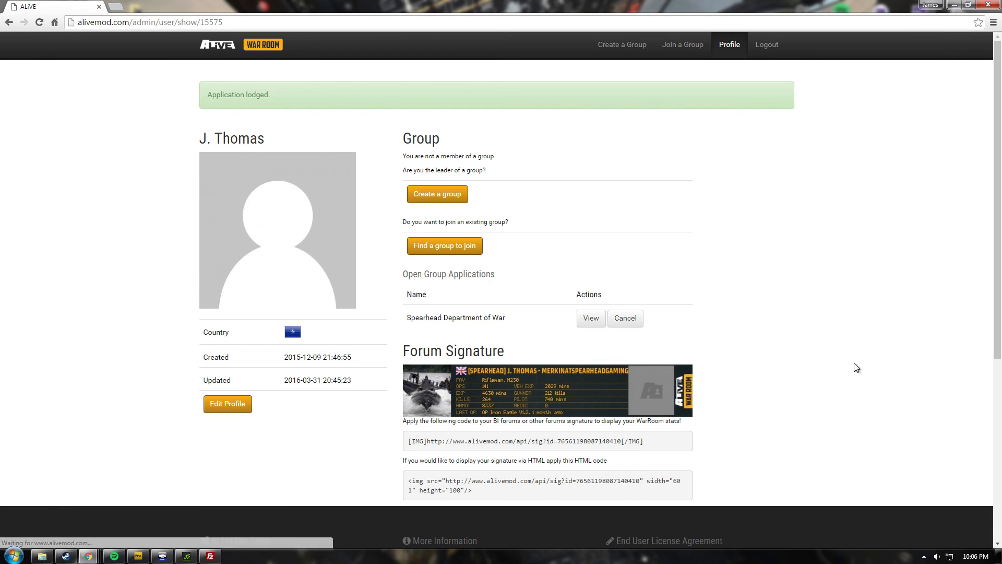
mouse_move(515, 204)
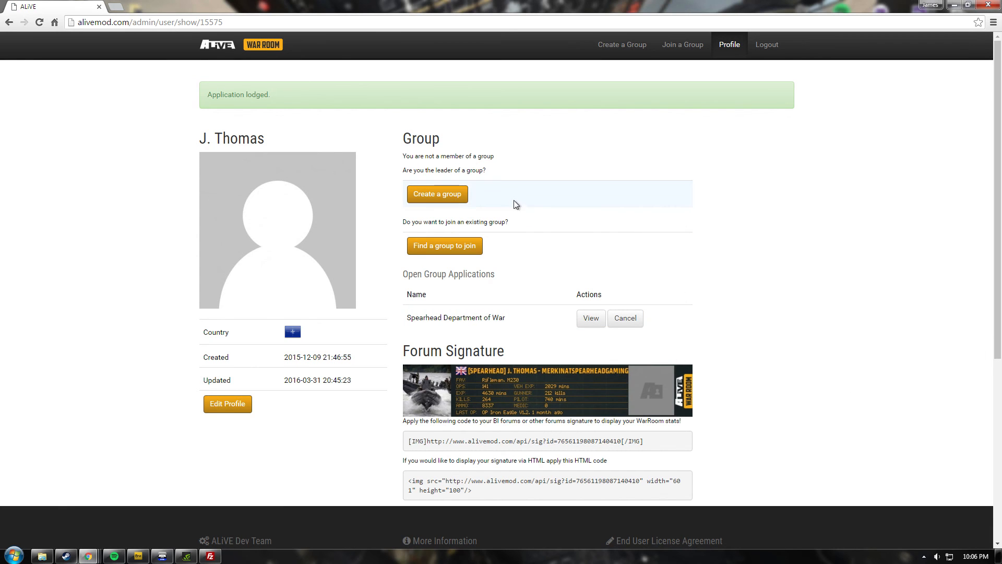
mouse_move(443, 320)
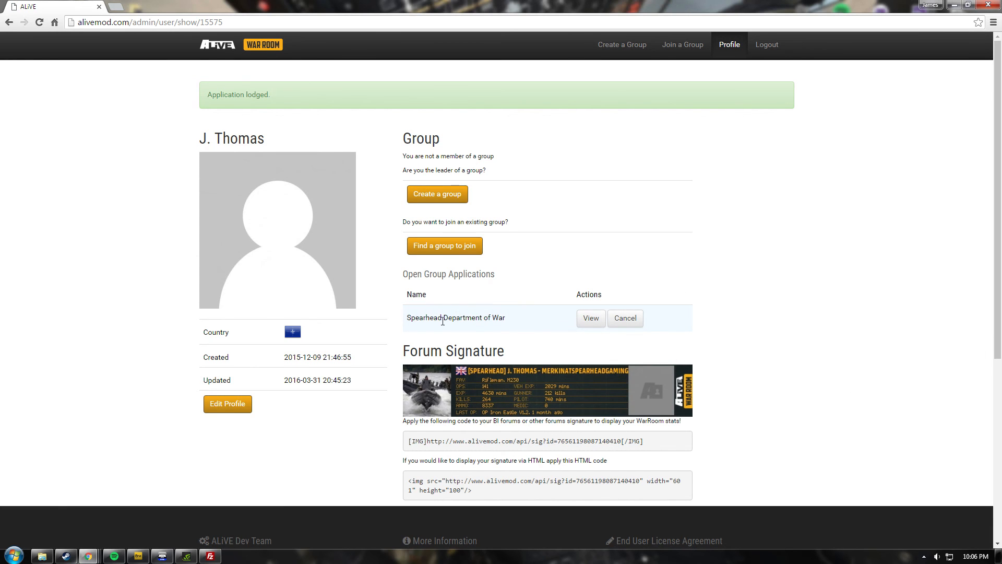
mouse_move(527, 321)
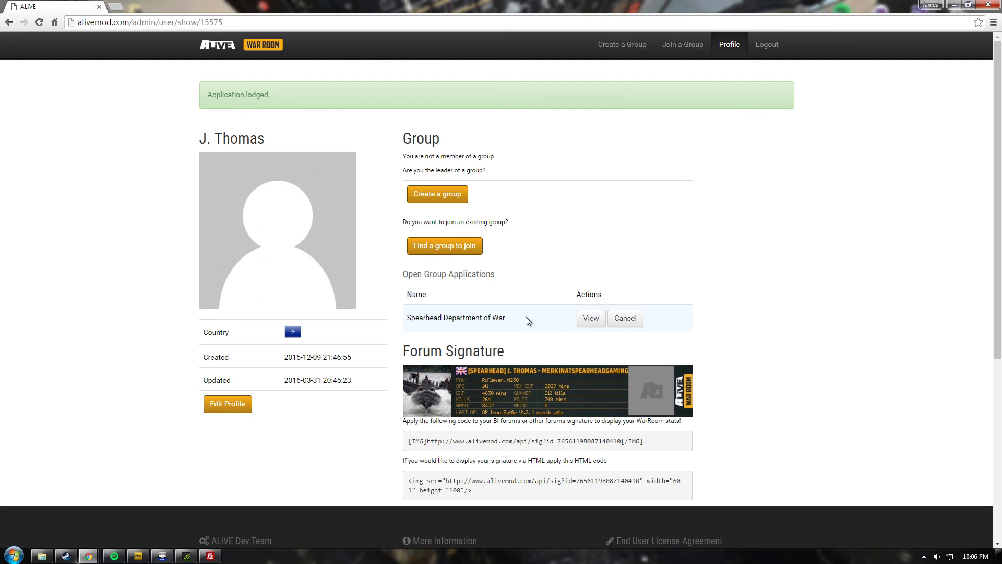
left_click(965, 5)
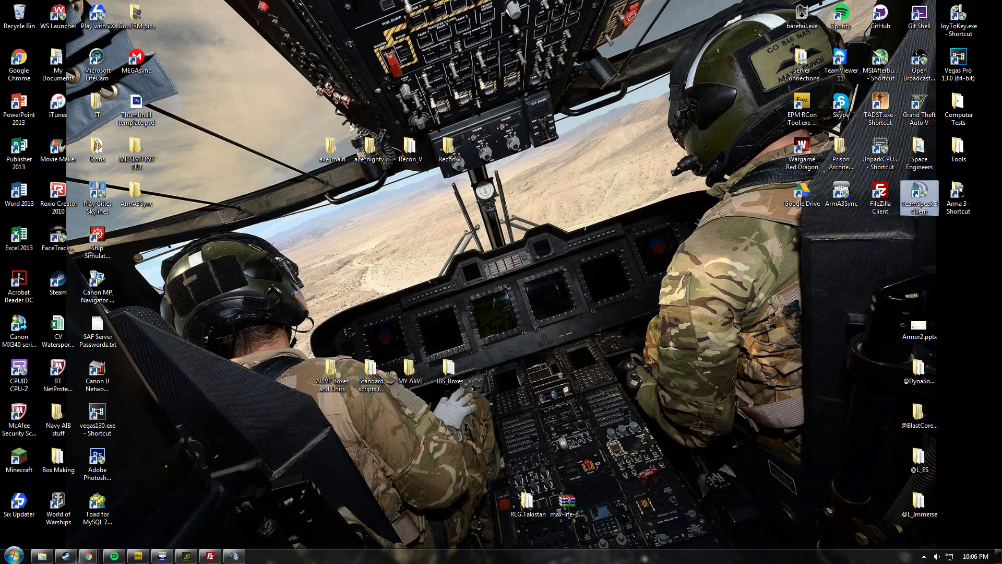
Reopen TeamSpeak 3 and view the ALiVE Help & Support channel's mod installation guide
double_click(918, 197)
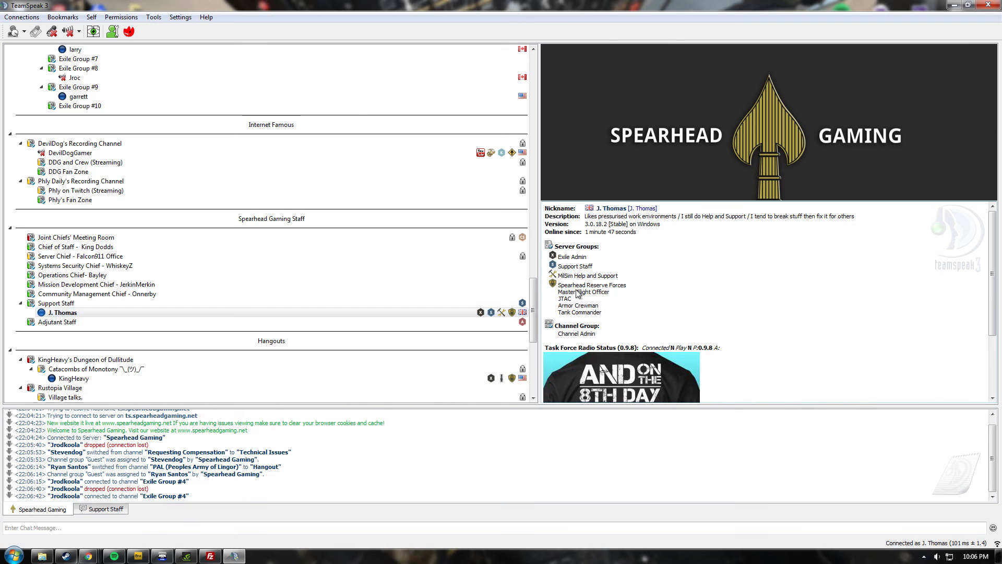
left_click(62, 313)
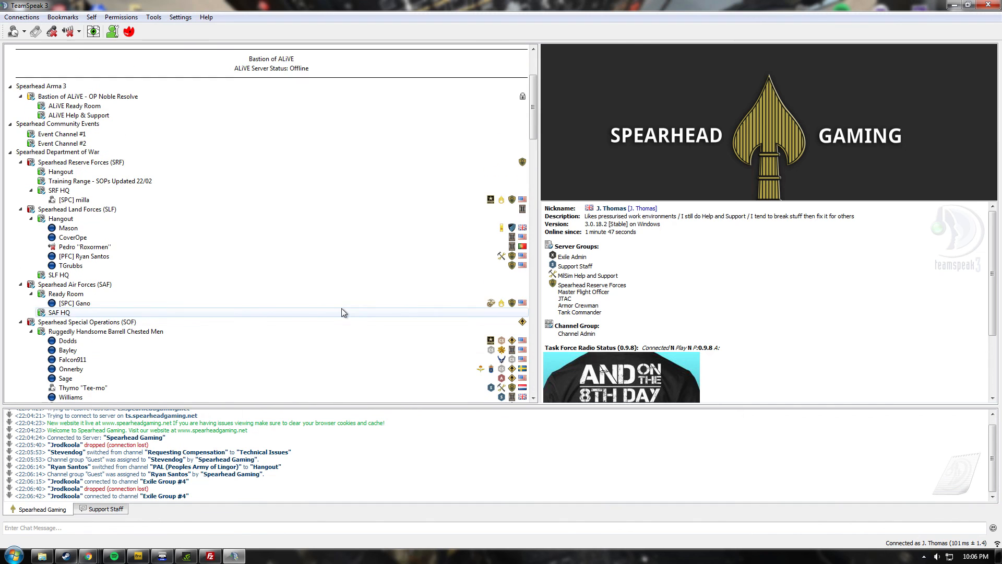
left_click(77, 171)
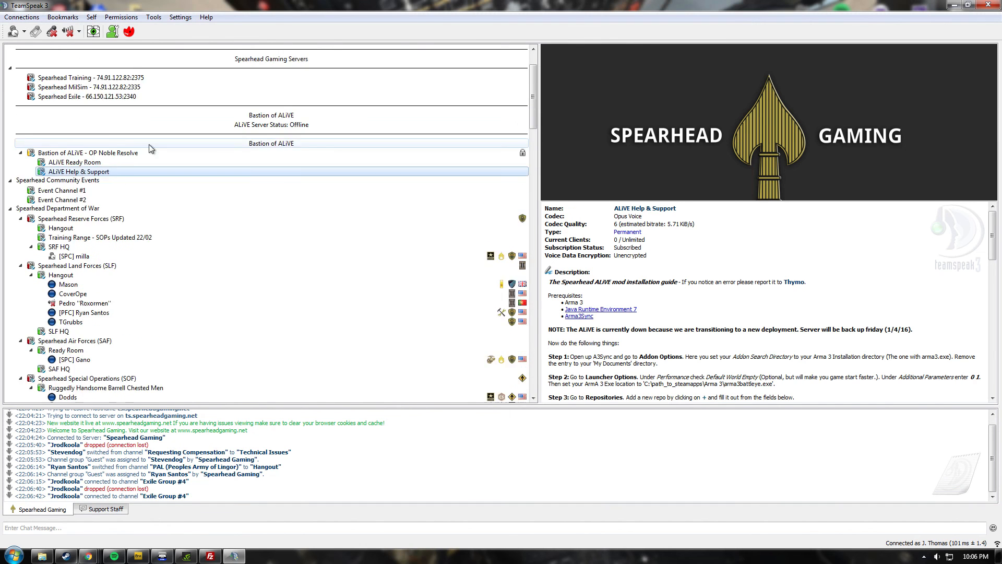